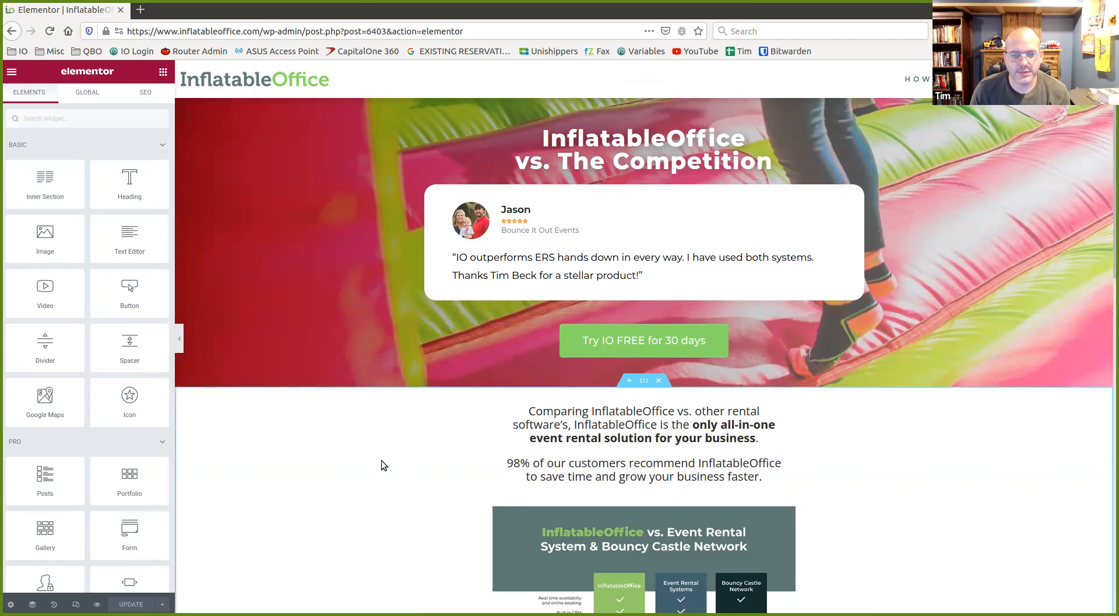
mouse_move(386, 472)
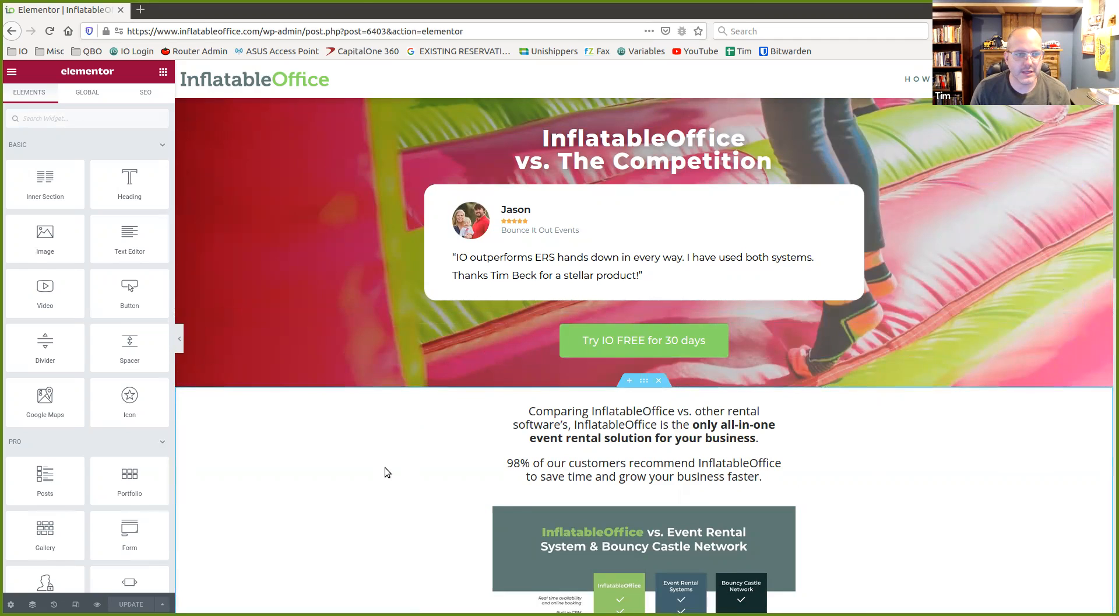
mouse_move(389, 469)
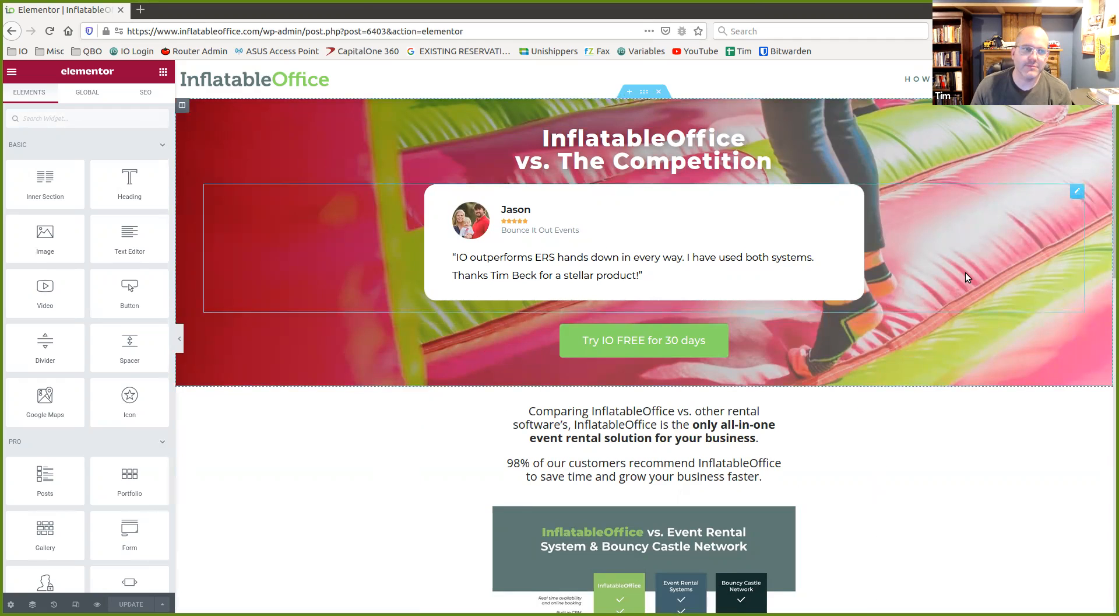
mouse_move(468, 187)
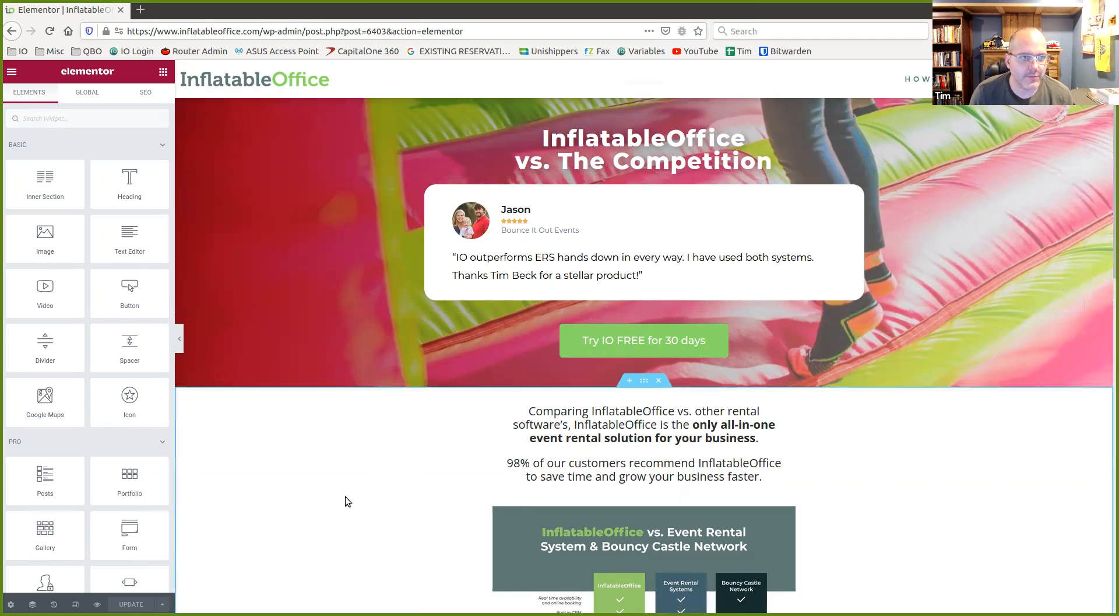
Scroll the canvas down to the signup form with Name, Email and Phone fields
scroll(down, 3)
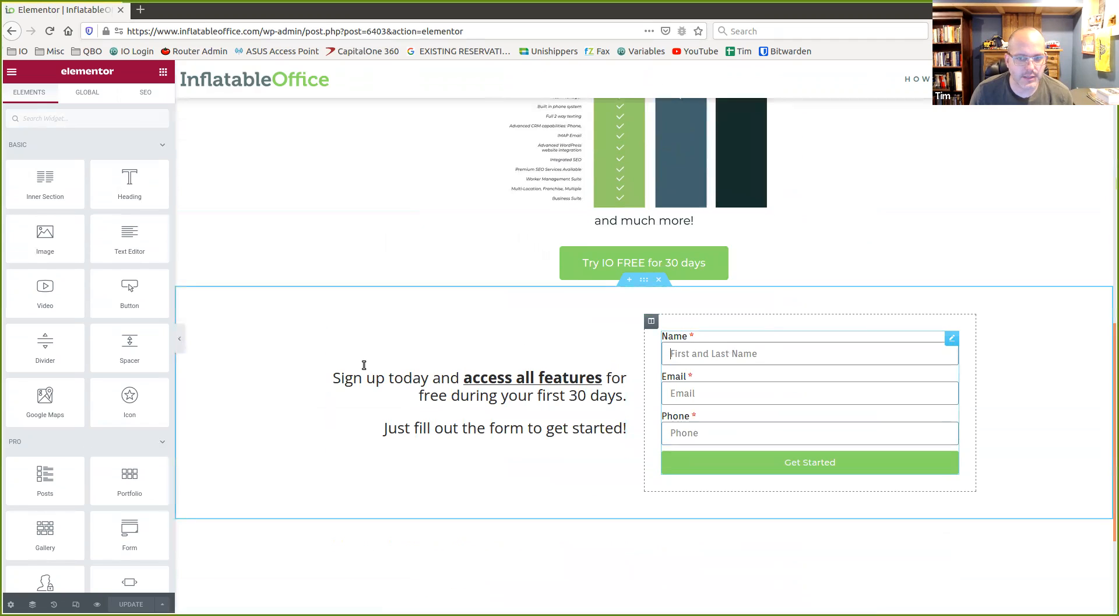
Open the form widget, view the Name field's ID 'firstandlastname', and expand Email
click(809, 404)
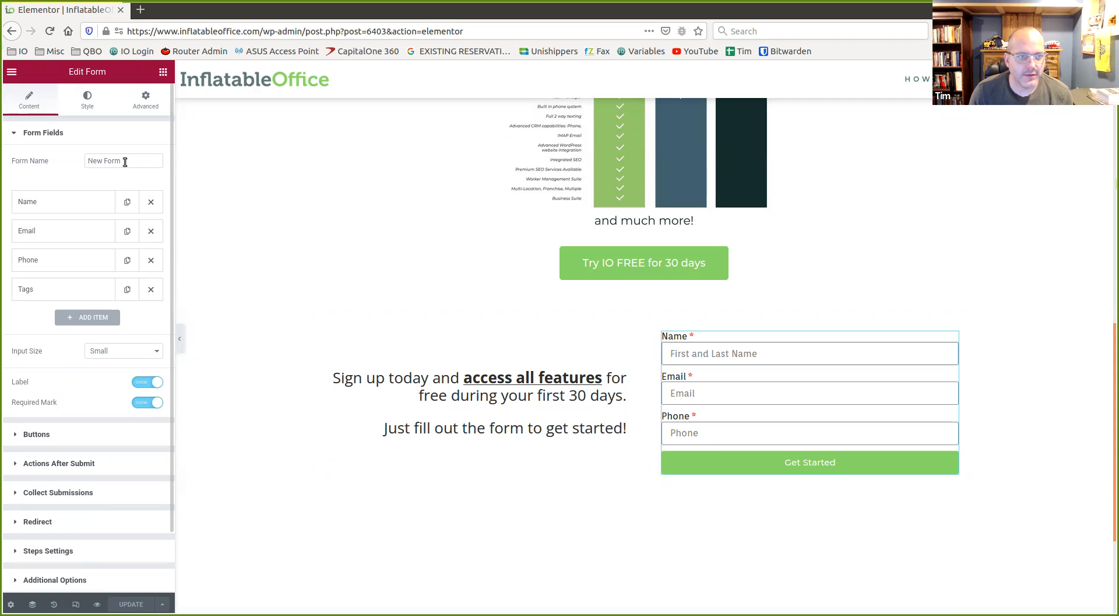
mouse_move(74, 204)
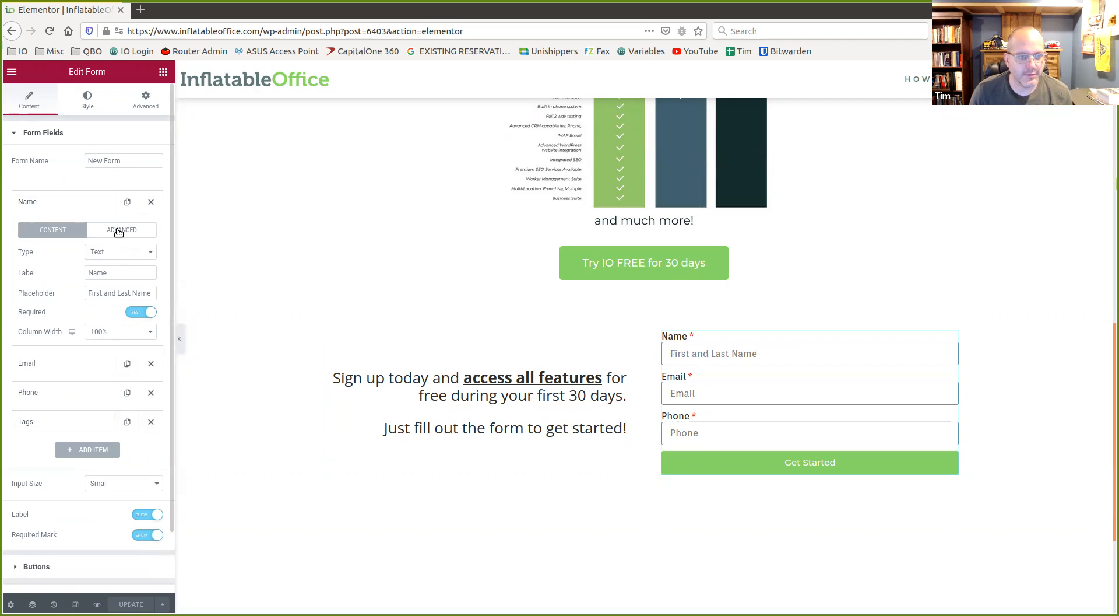
click(121, 229)
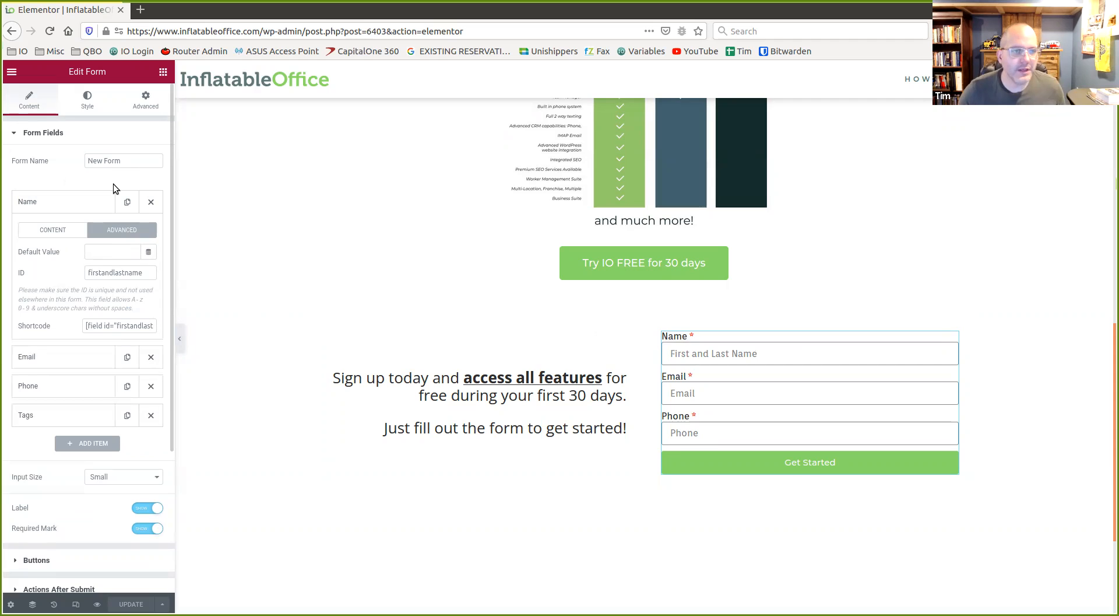
click(119, 272)
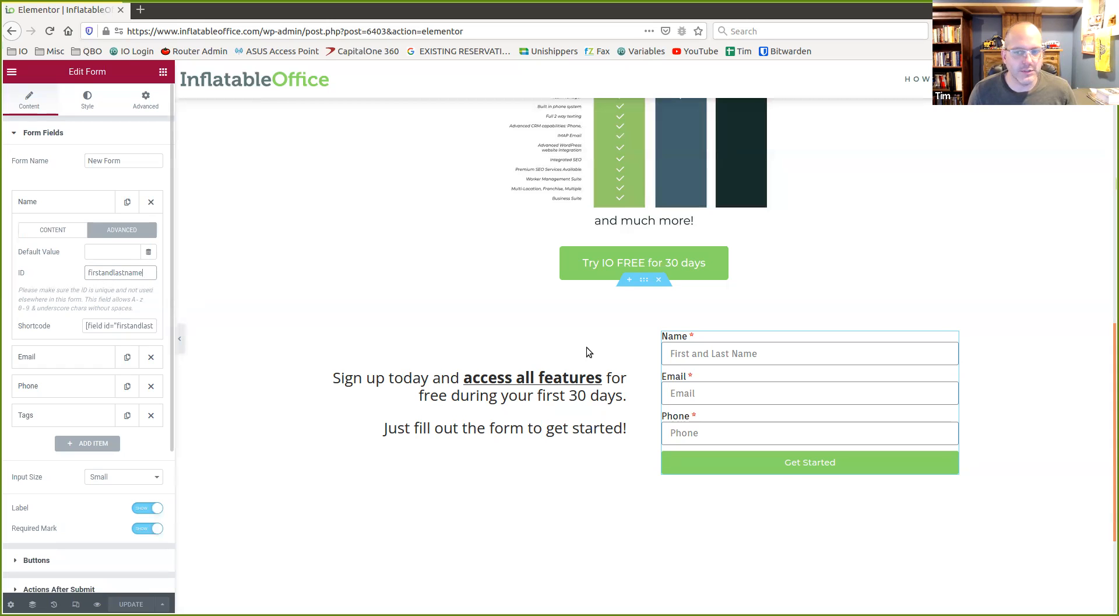
click(120, 273)
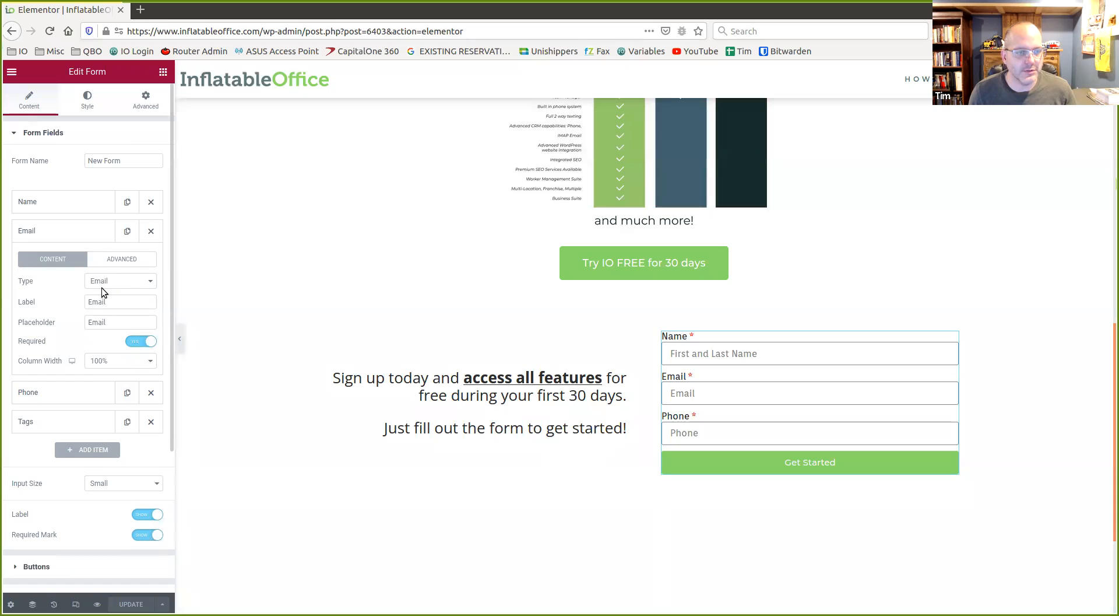
Inspect the Email field's Advanced ID 'email', then expand the Phone field
click(122, 259)
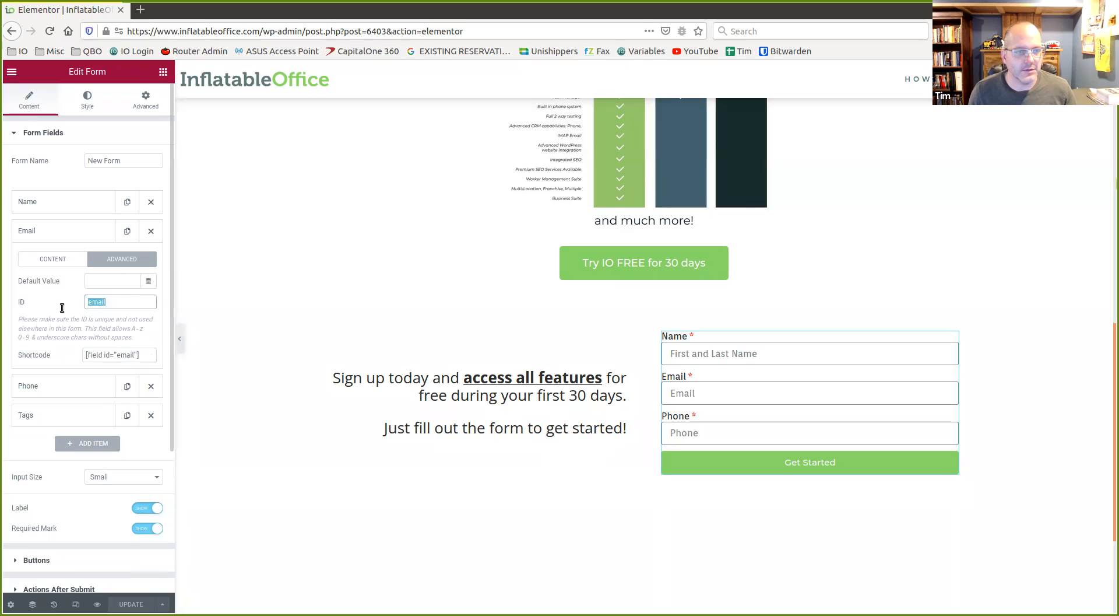
click(120, 301)
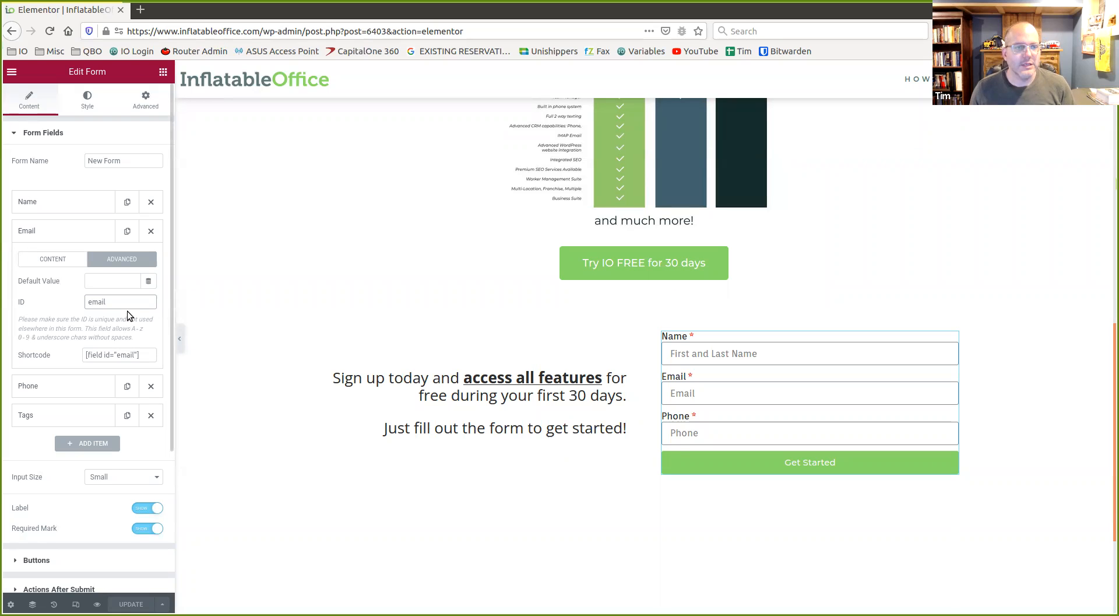
click(119, 301)
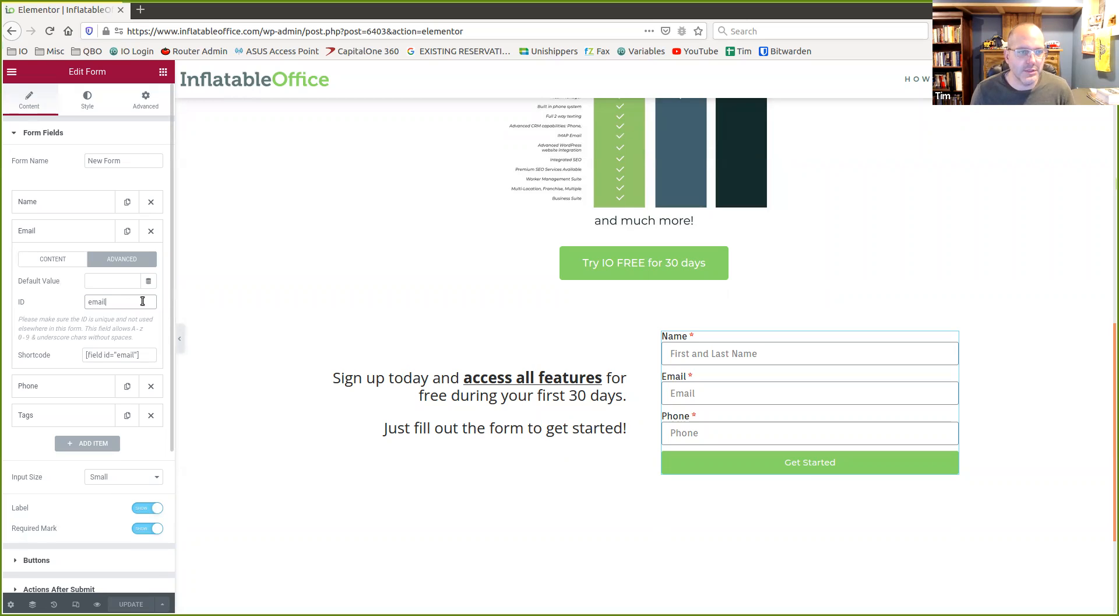
double_click(96, 301)
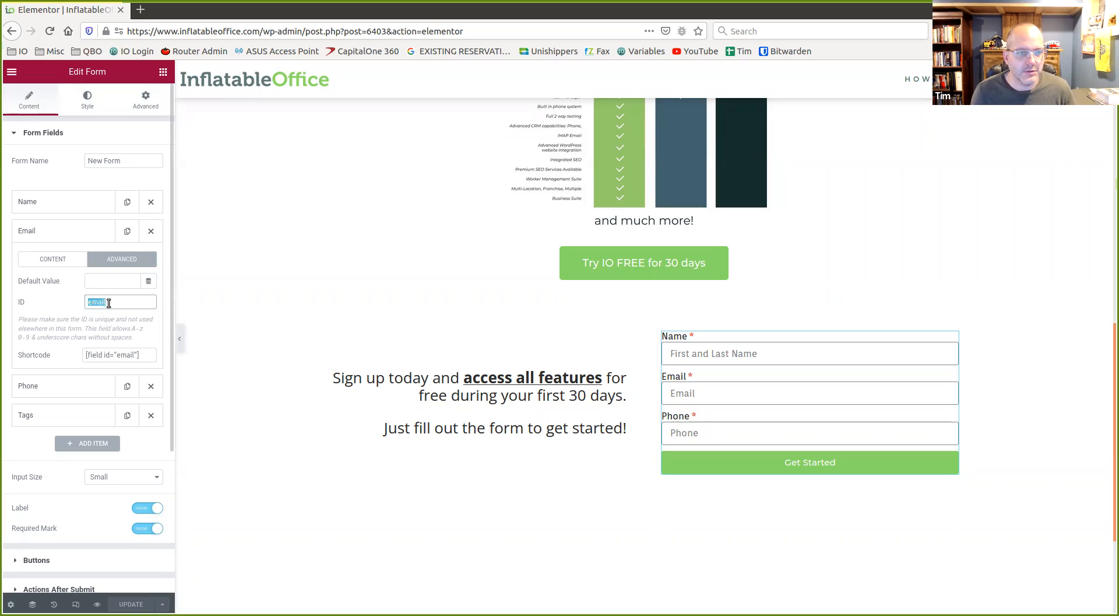
click(119, 302)
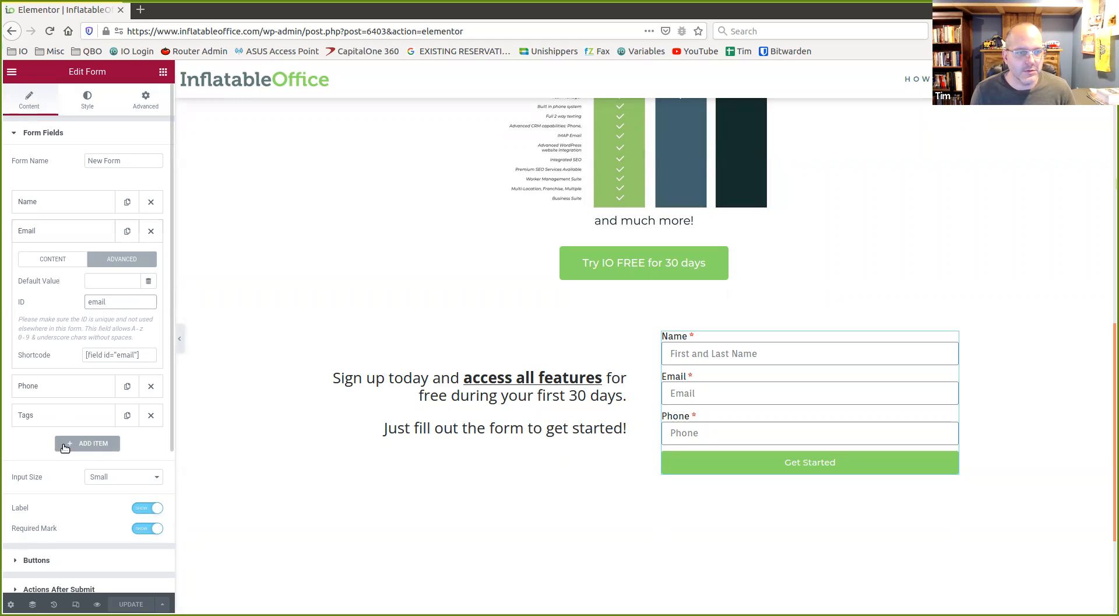
click(63, 260)
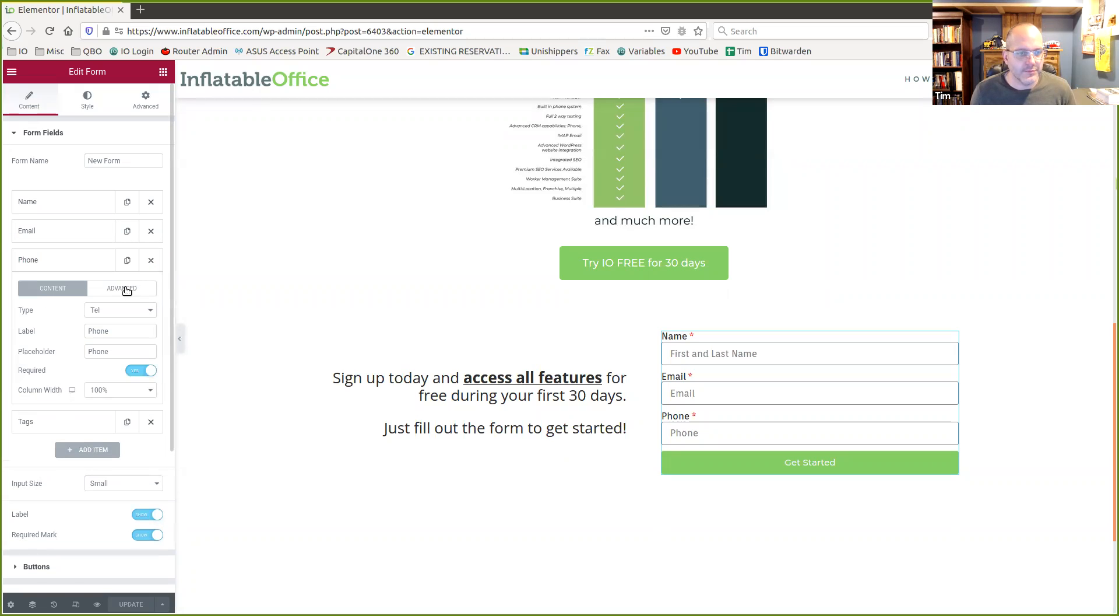
Review Phone's advanced settings and the hidden Tags field: ID custtags, default io-vs-comp
click(121, 288)
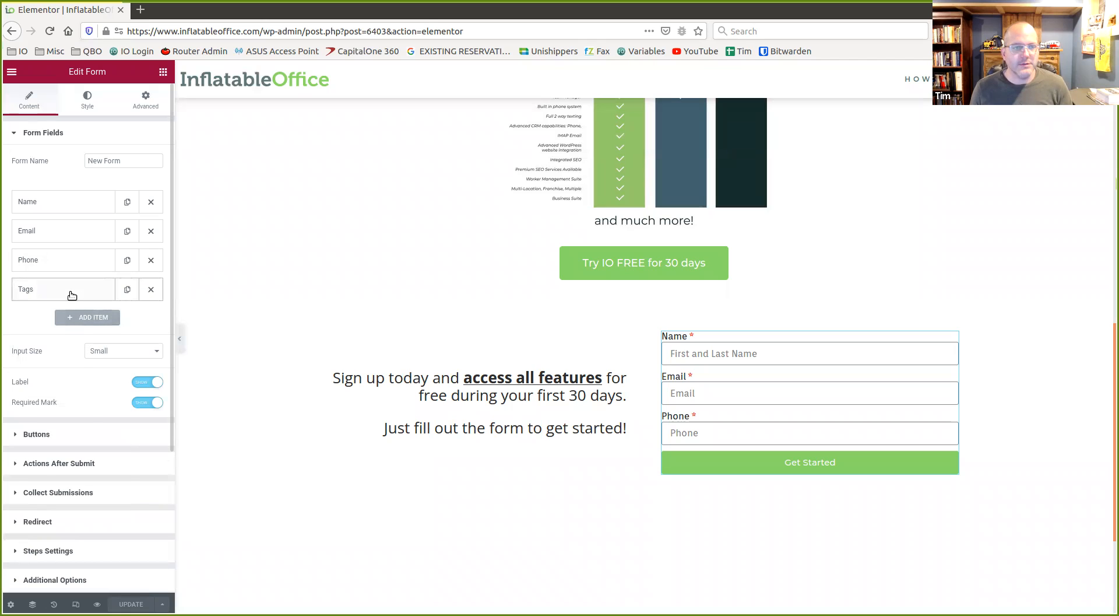
click(63, 289)
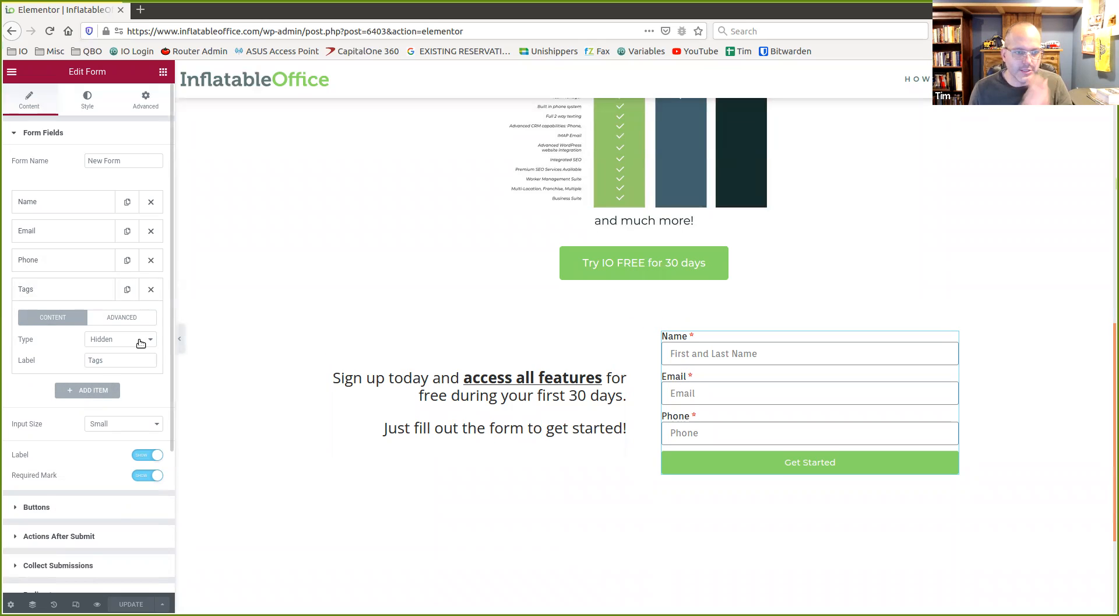
mouse_move(140, 315)
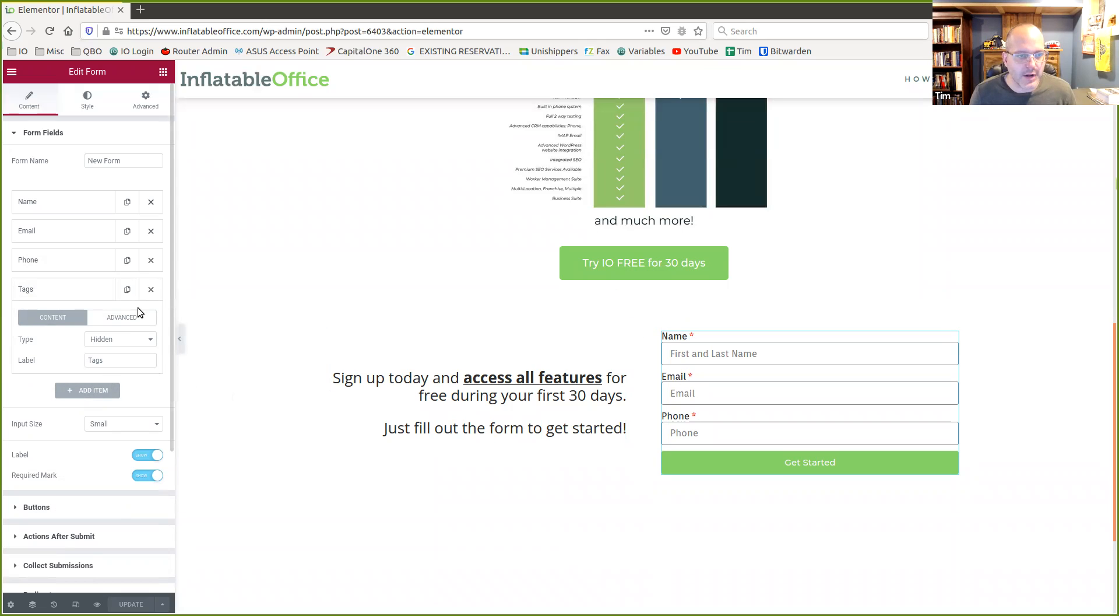
click(121, 317)
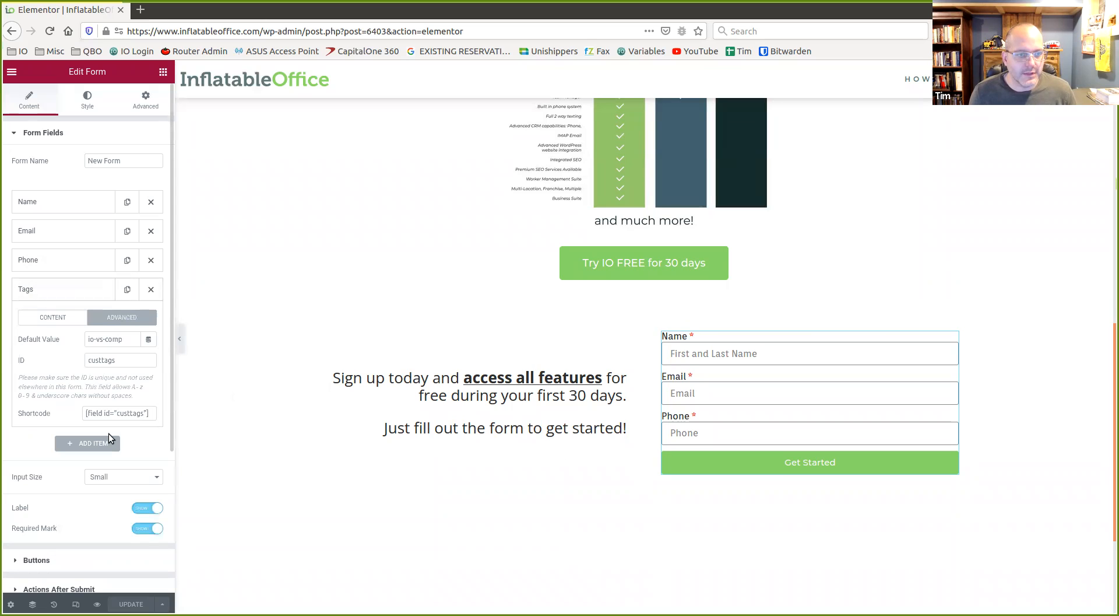
double_click(101, 359)
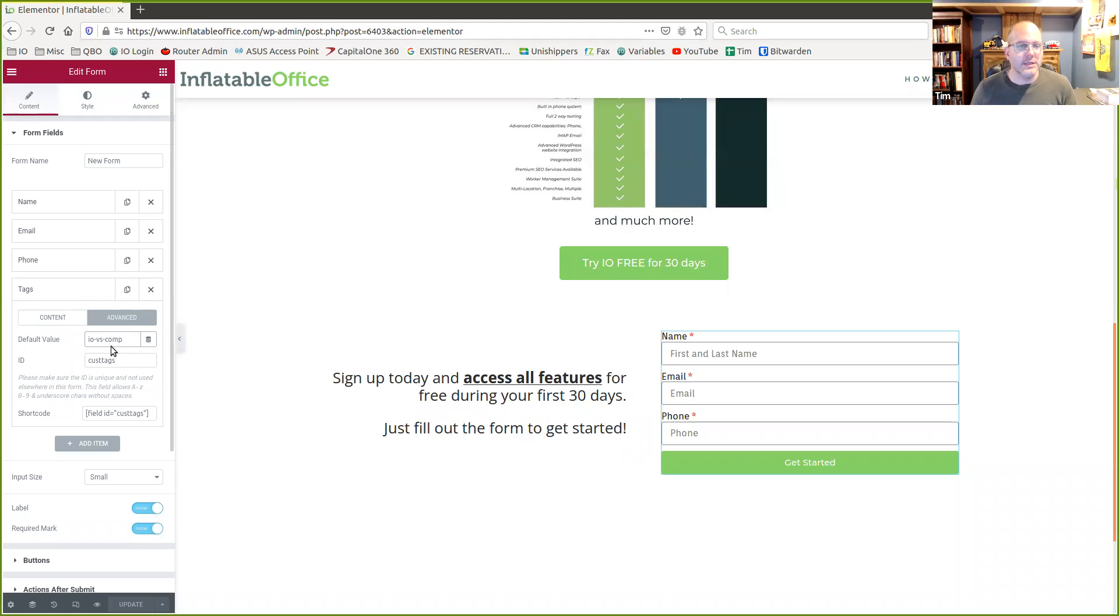
click(149, 338)
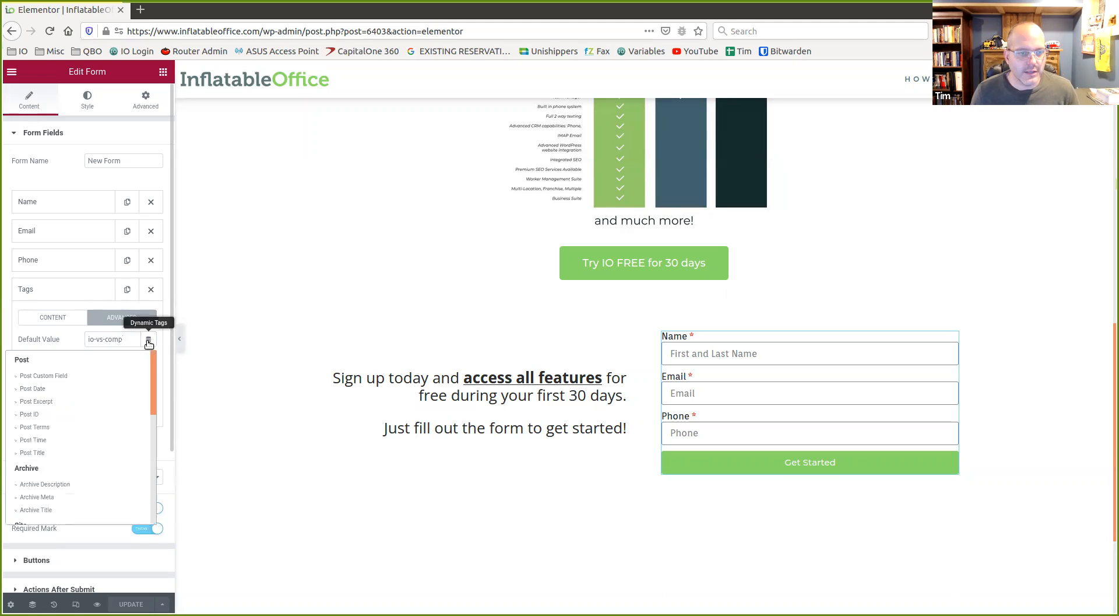
scroll(down, 3)
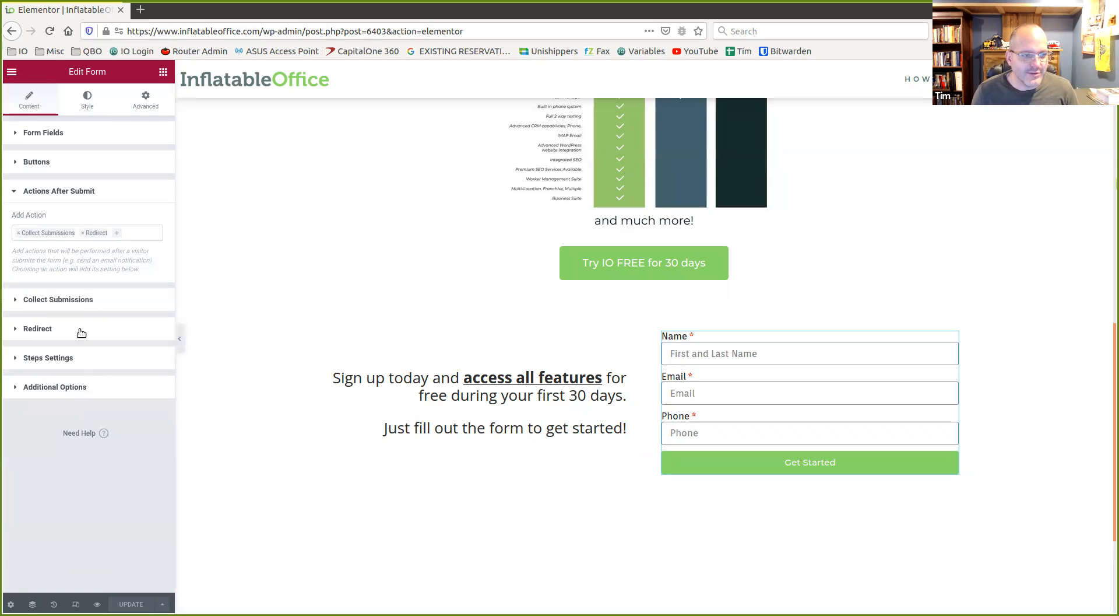
mouse_move(18, 301)
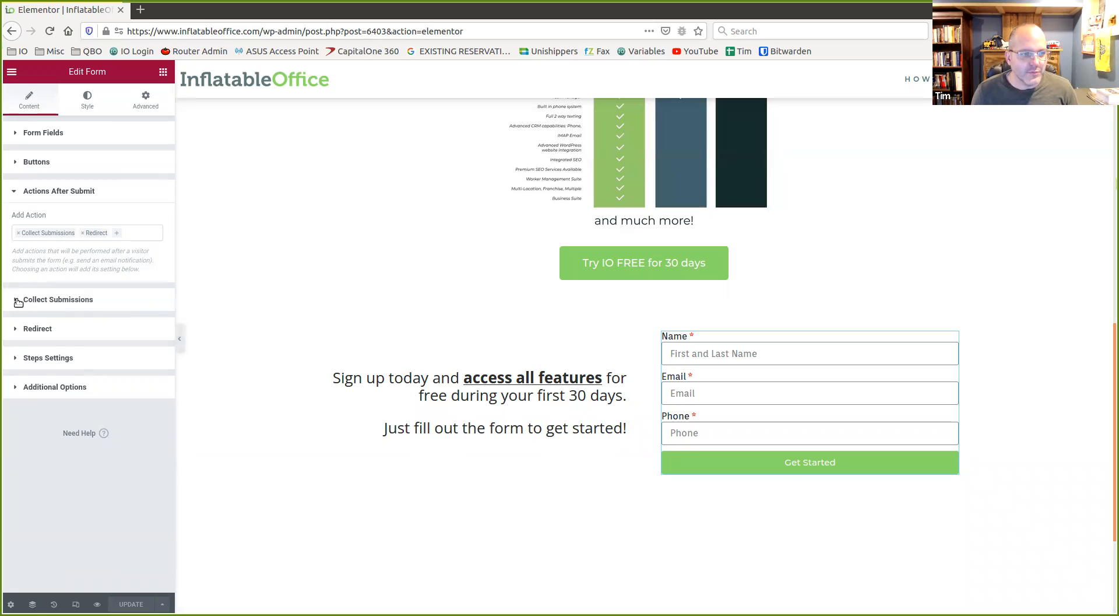
Toggle Actions After Submit to show the Collect Submissions and Redirect actions
click(58, 299)
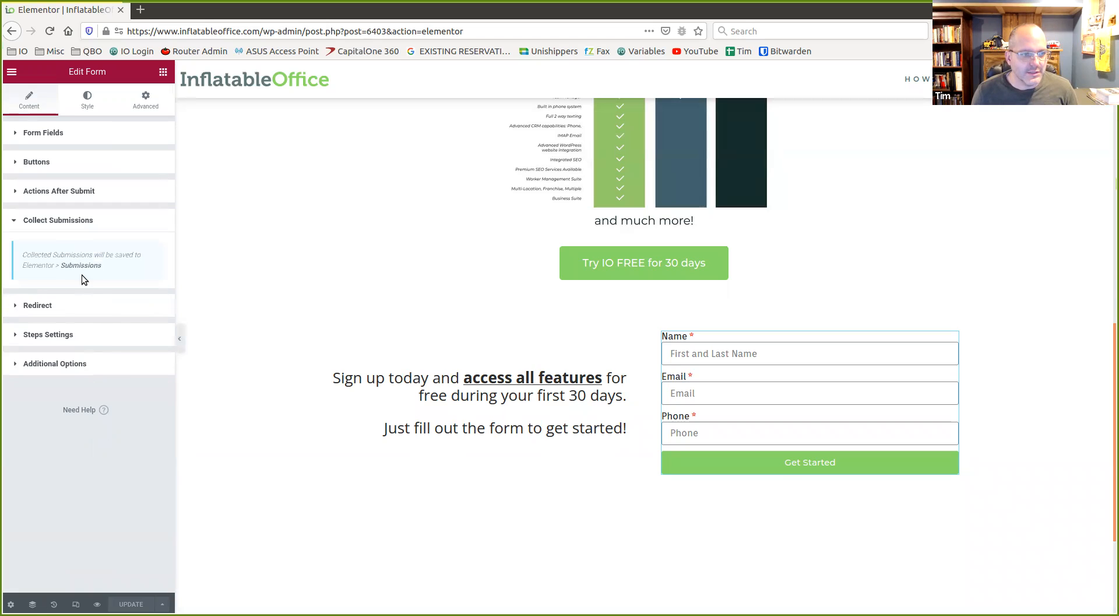
click(57, 220)
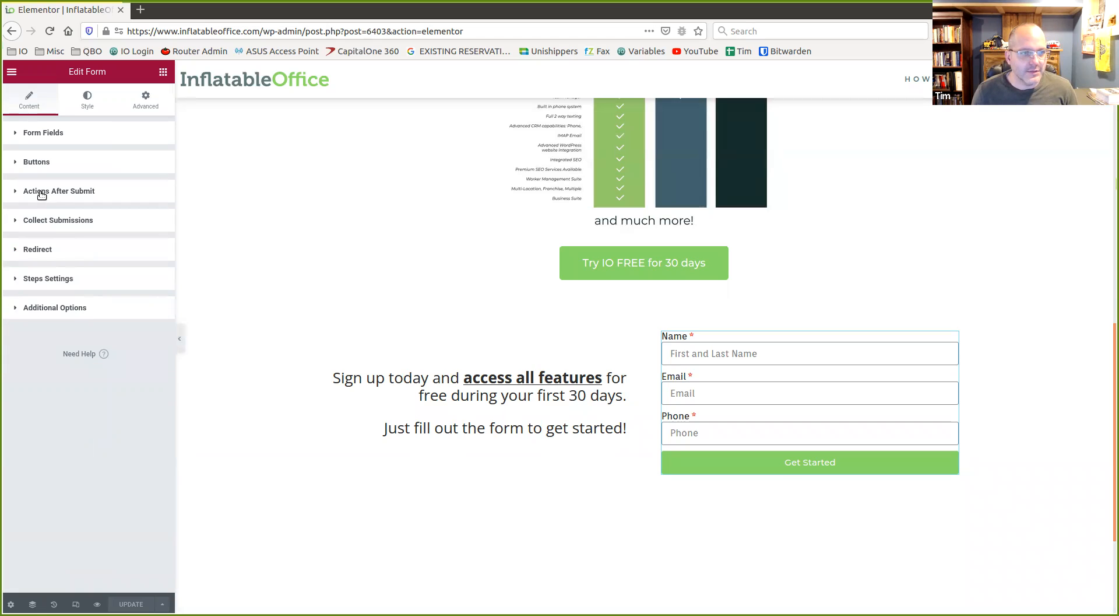
click(59, 191)
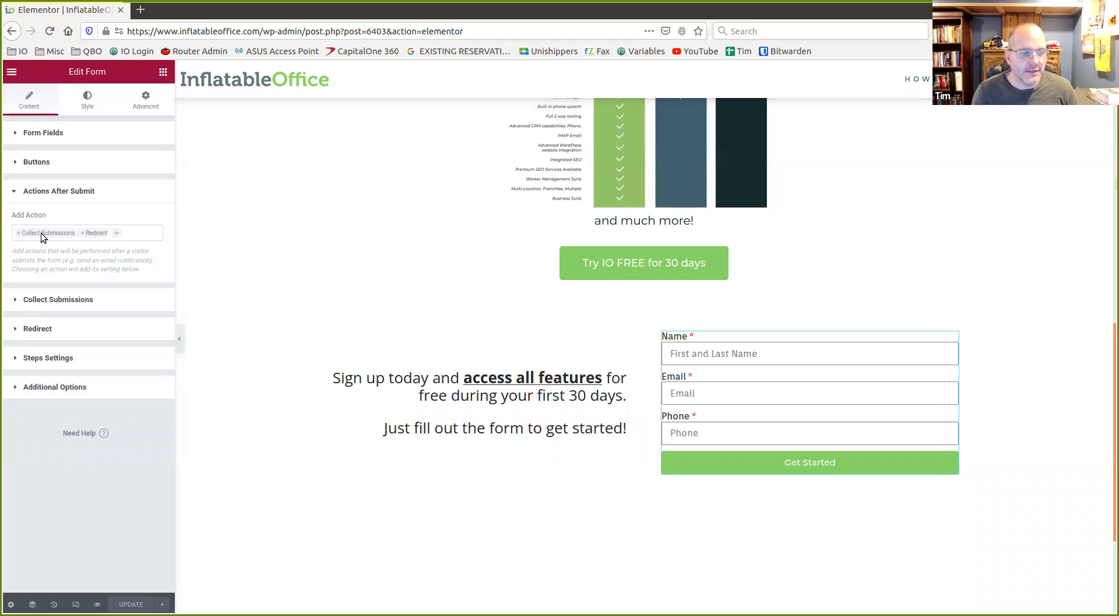
click(58, 191)
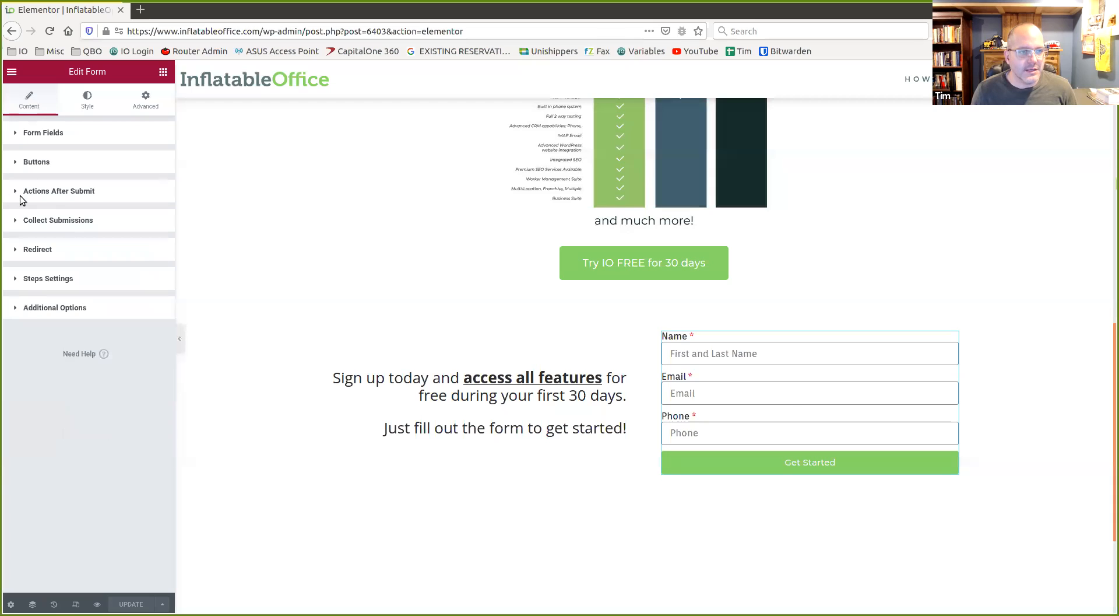
click(58, 191)
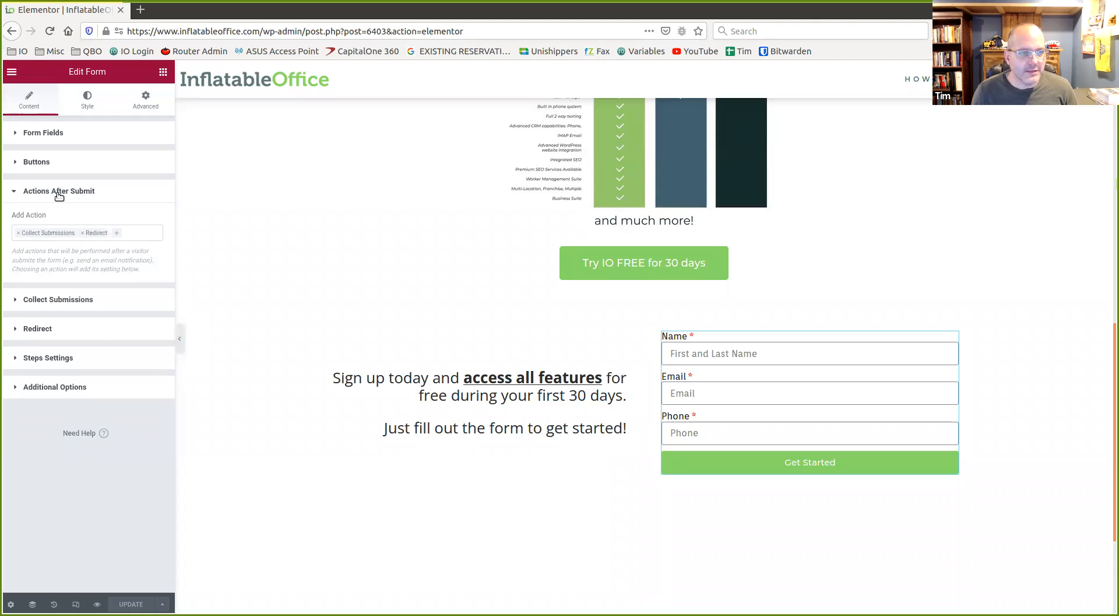
click(60, 191)
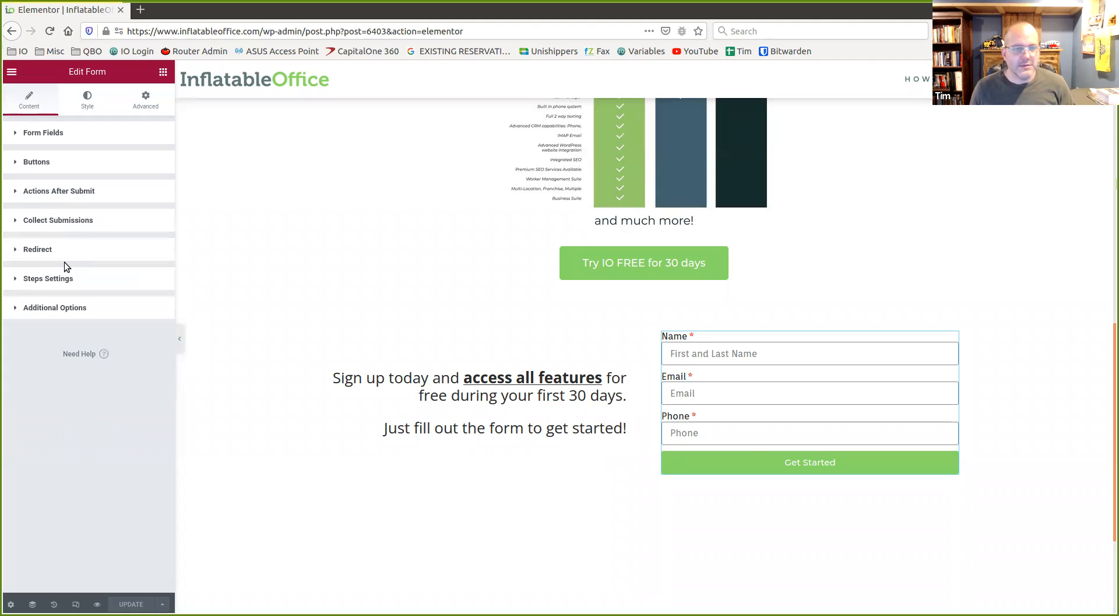
click(809, 463)
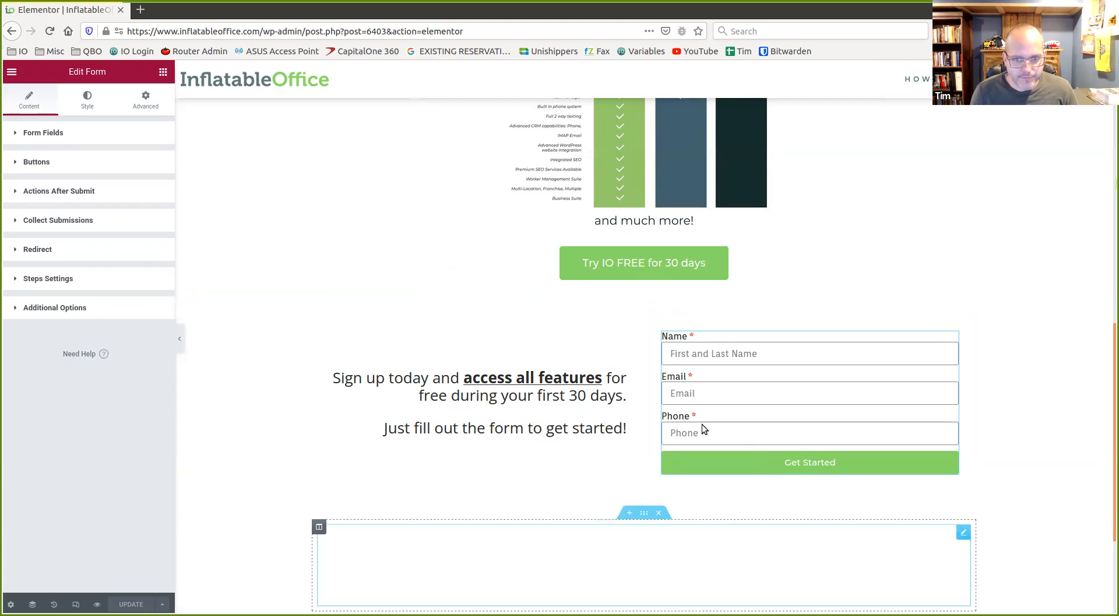
click(58, 190)
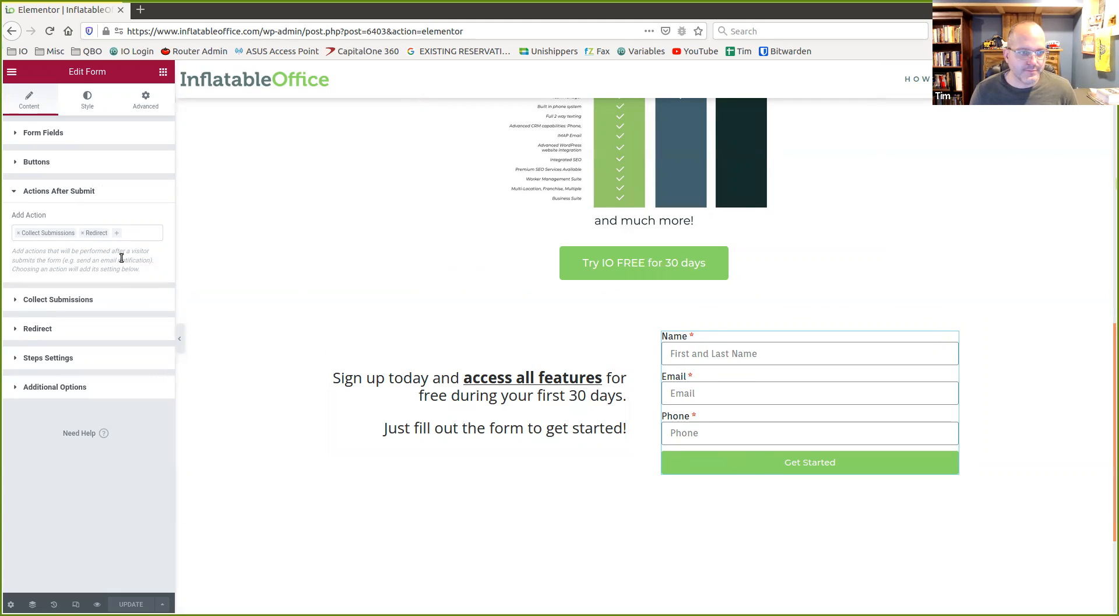
mouse_move(97, 232)
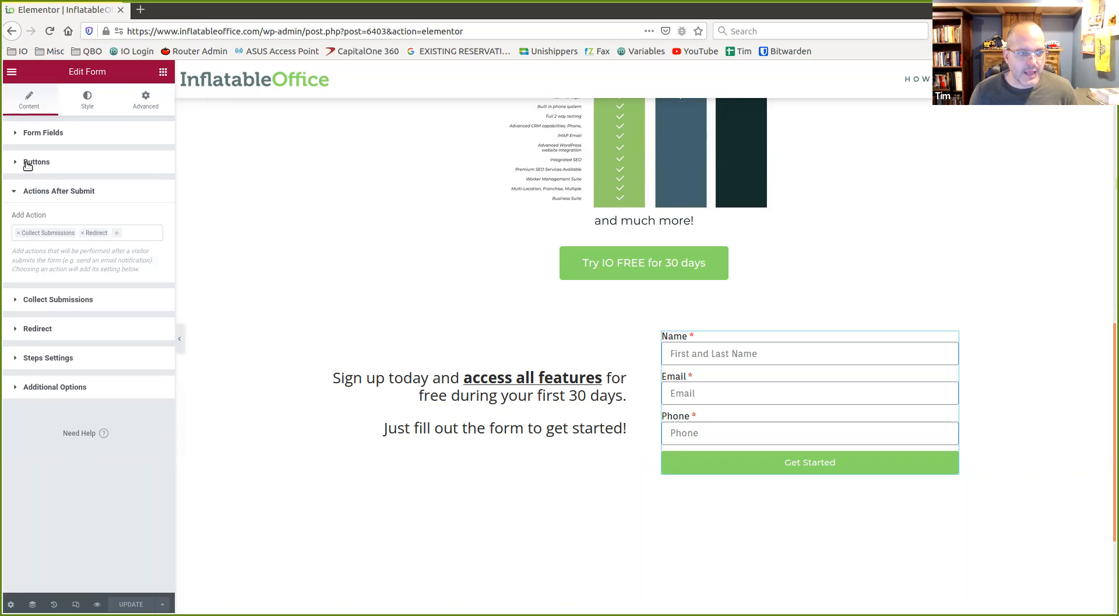
Check the Tags field in Form Fields, then expand Redirect and the after-submit actions
click(43, 133)
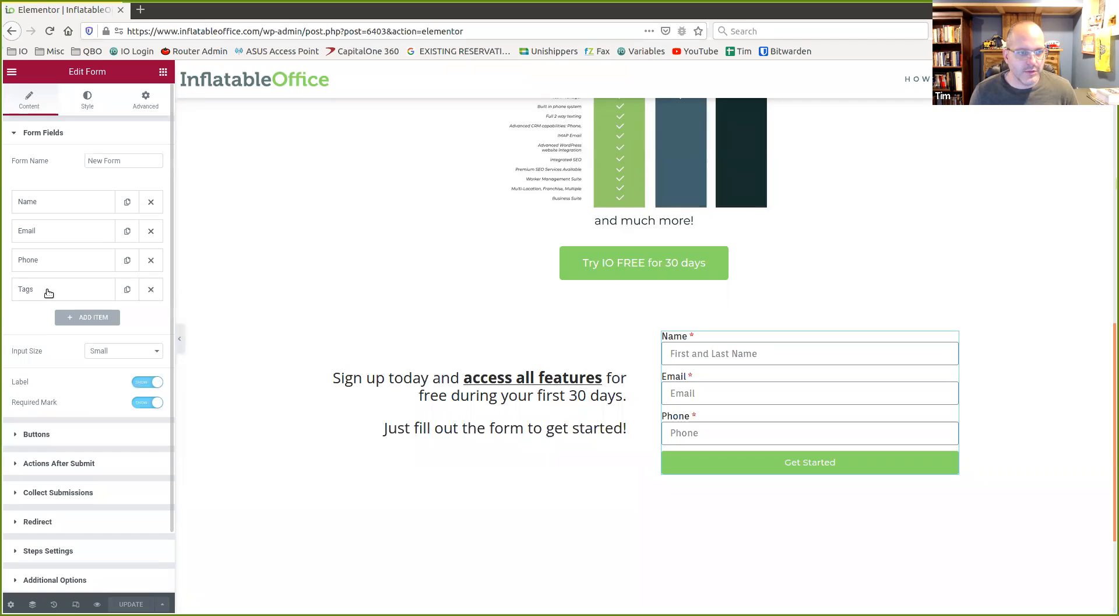
mouse_move(127, 294)
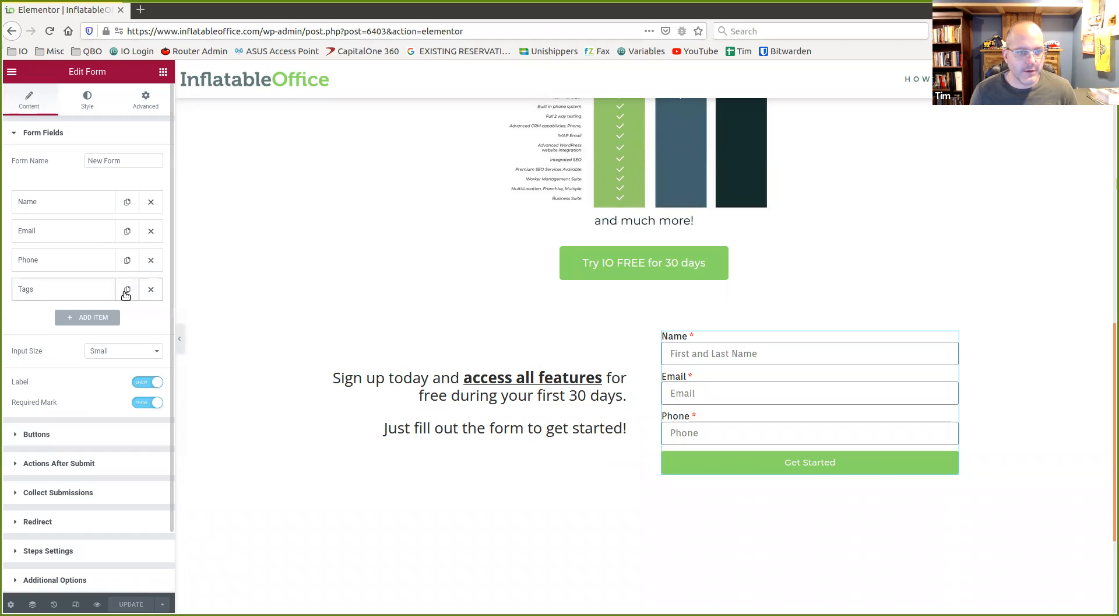
mouse_move(132, 295)
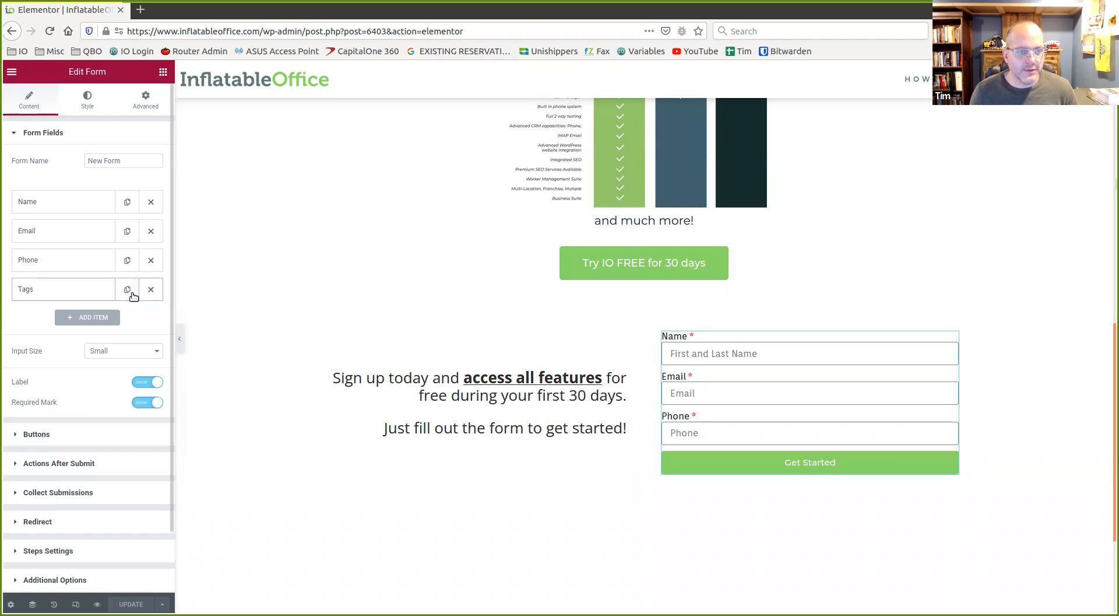
mouse_move(88, 298)
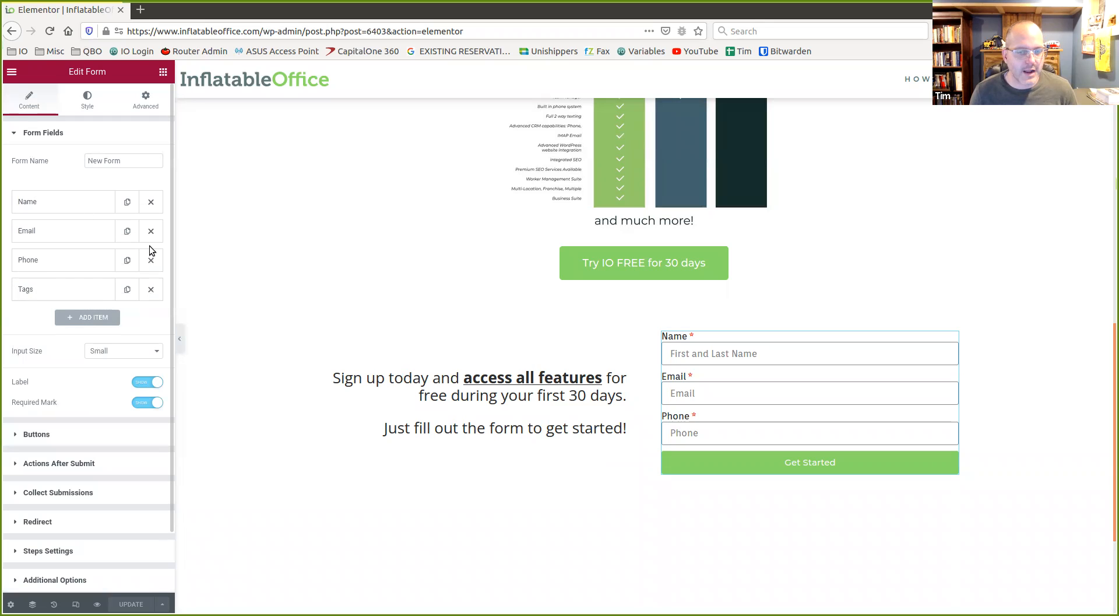
mouse_move(48, 260)
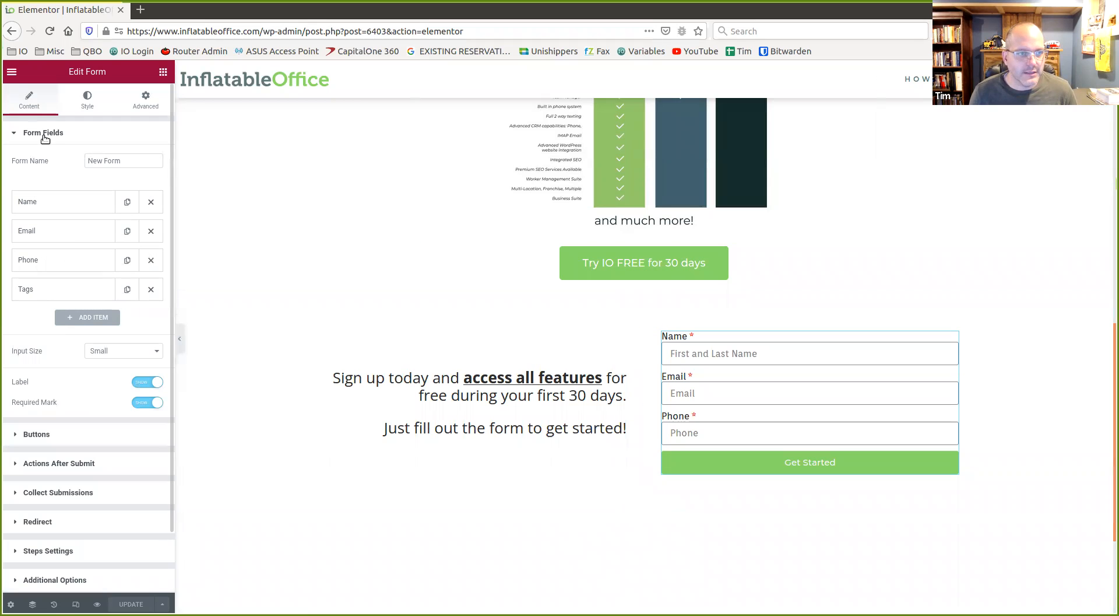
click(42, 133)
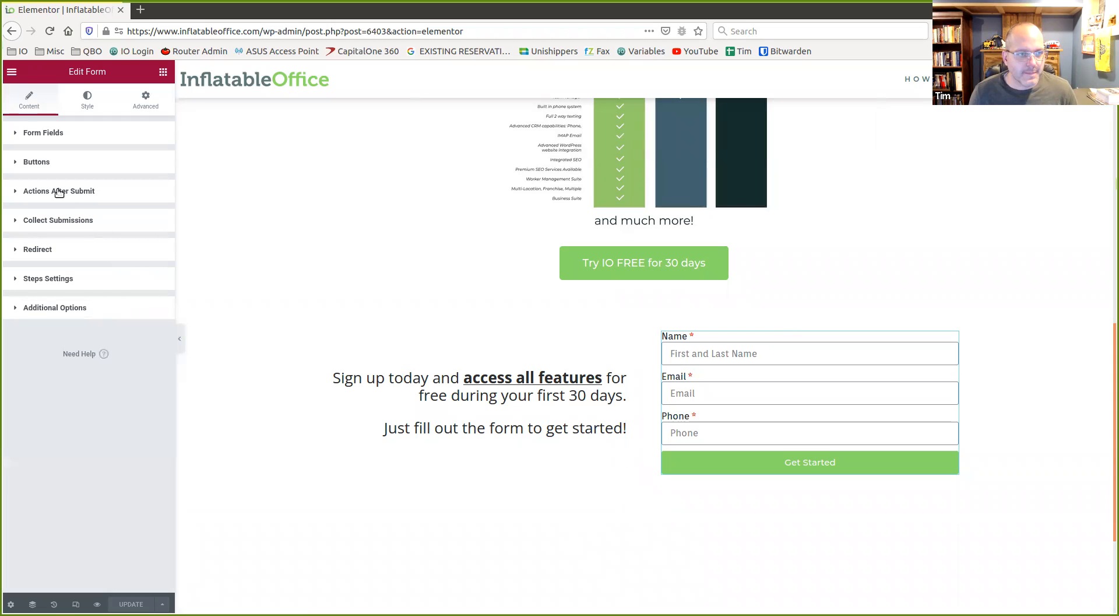
click(37, 249)
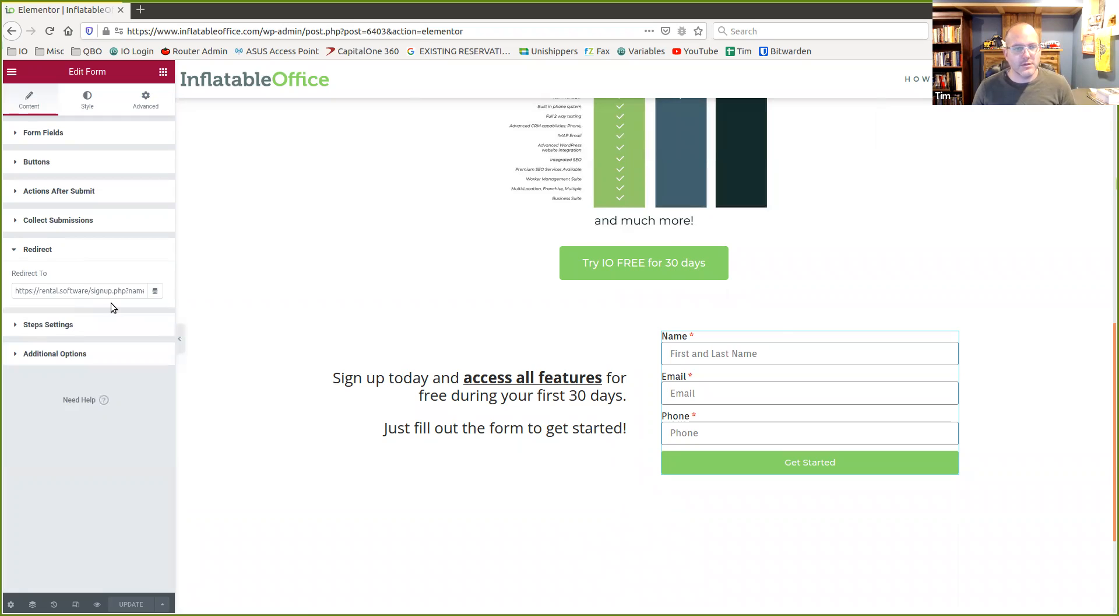
click(58, 220)
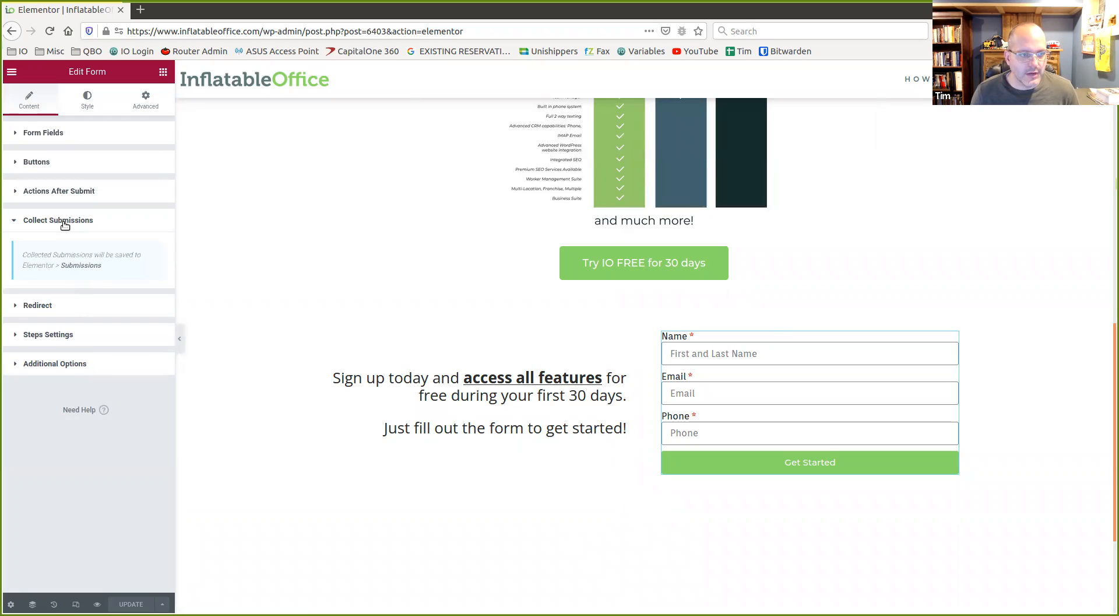
click(58, 190)
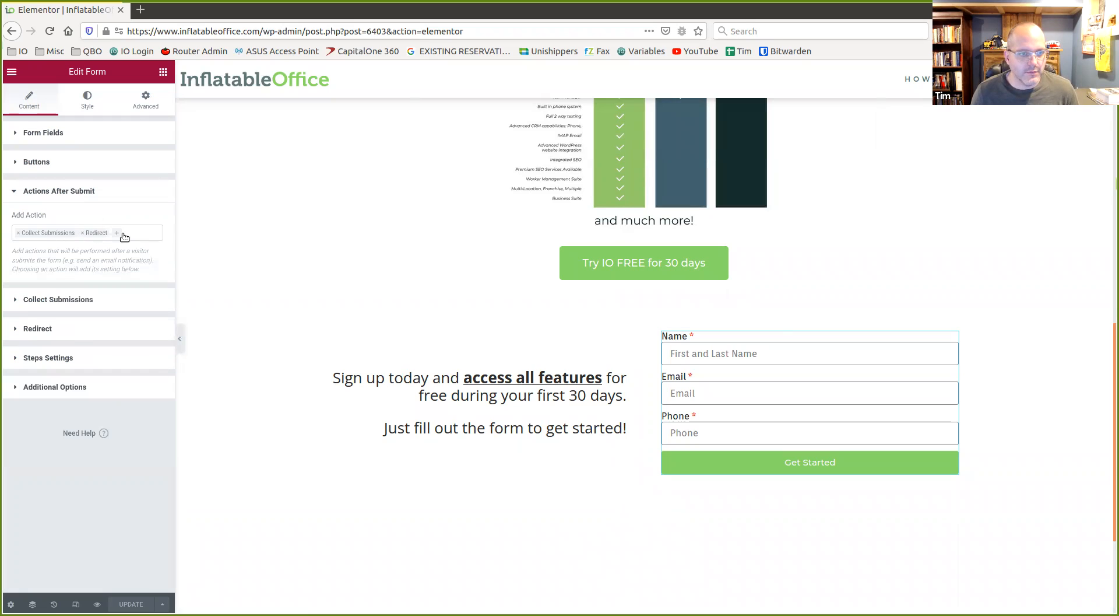
Select the email and phone parameters in the Redirect To URL
click(116, 232)
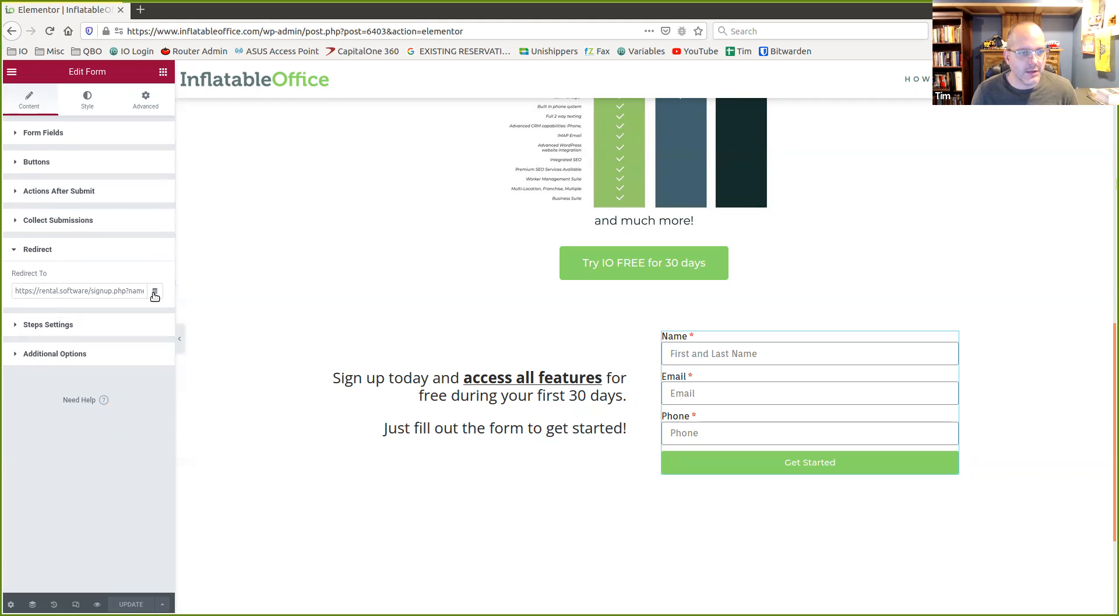
click(80, 289)
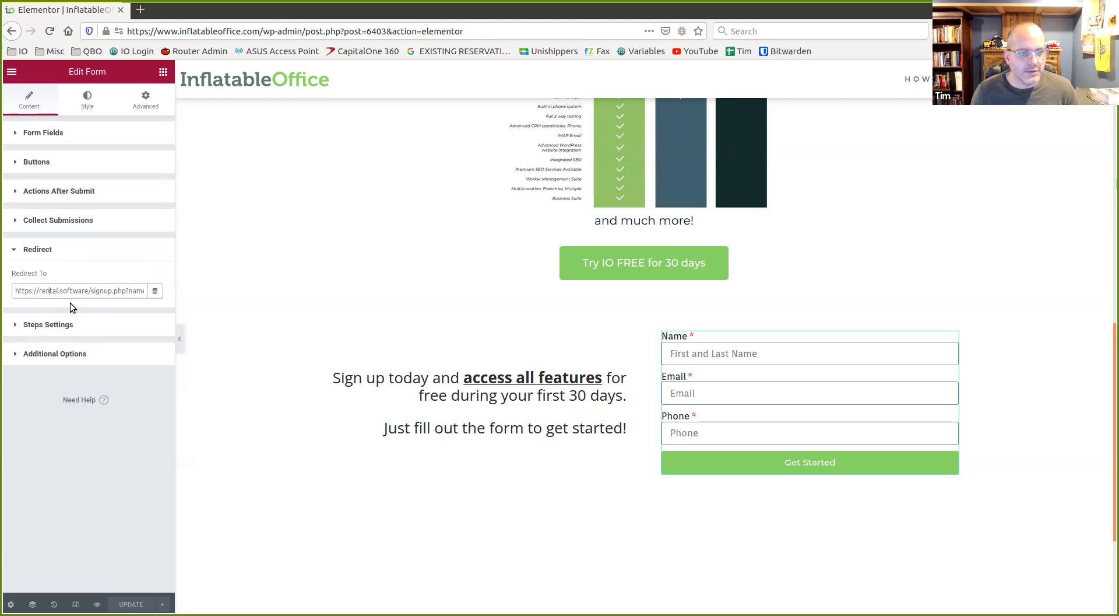
double_click(80, 291)
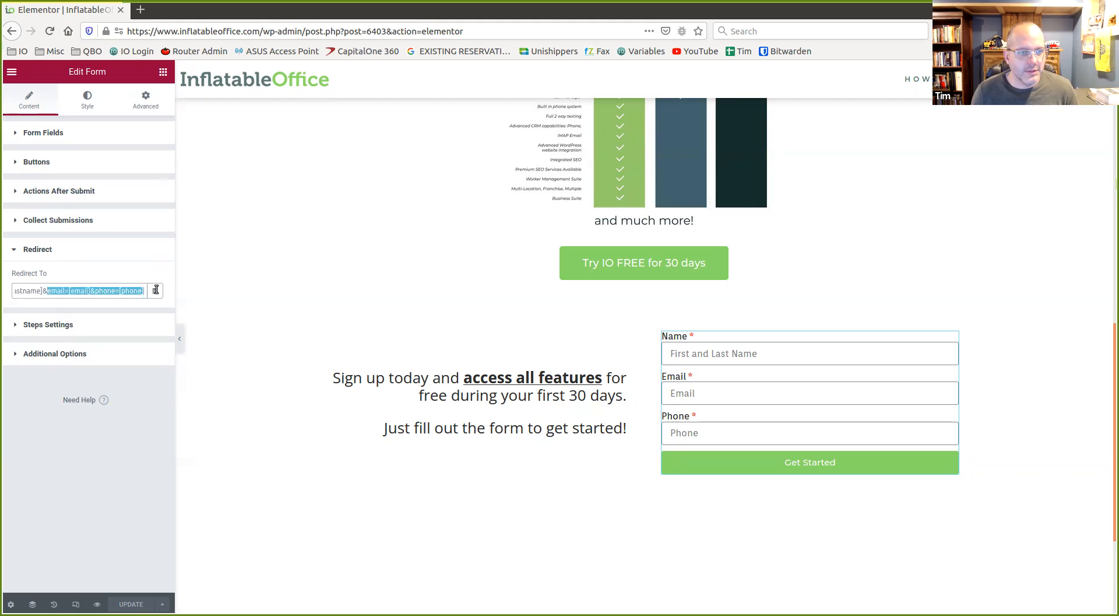
click(89, 289)
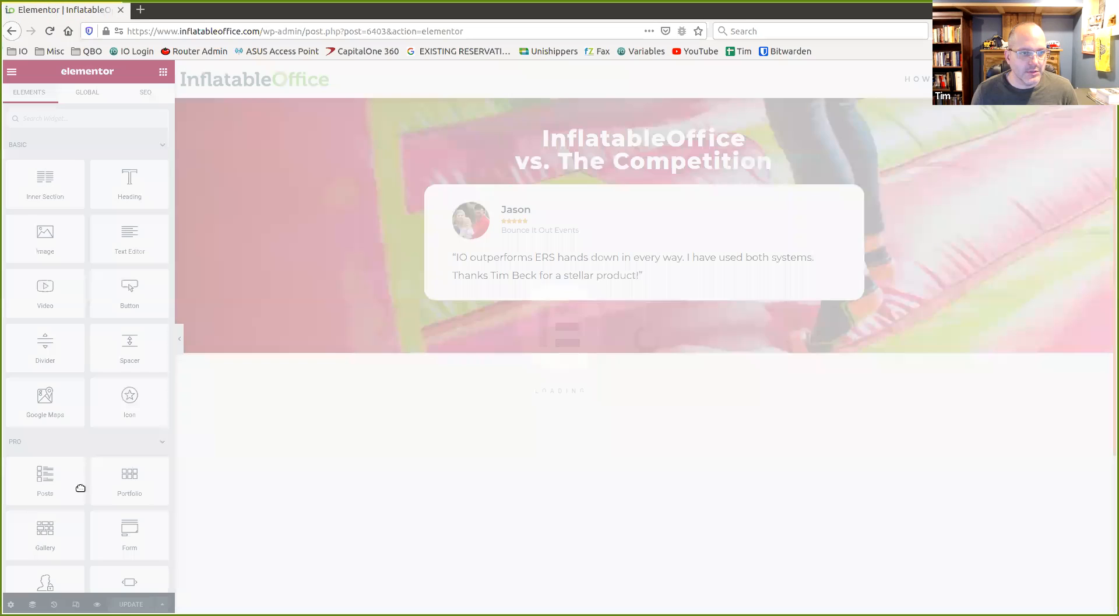
Select the reloaded signup form and review its Form Fields and Redirect sections
scroll(down, 3)
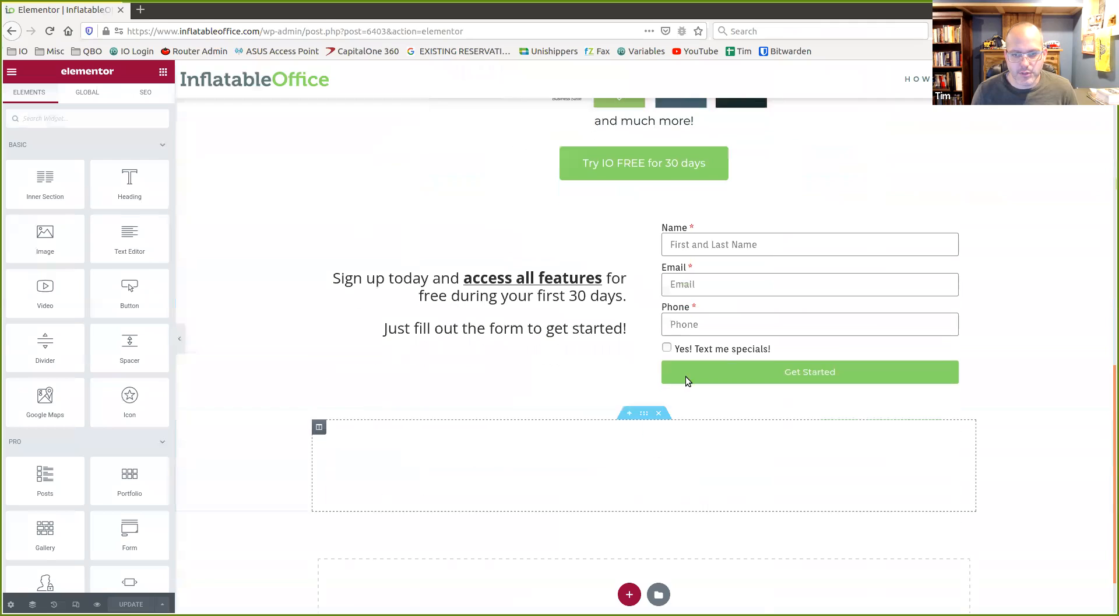
click(810, 300)
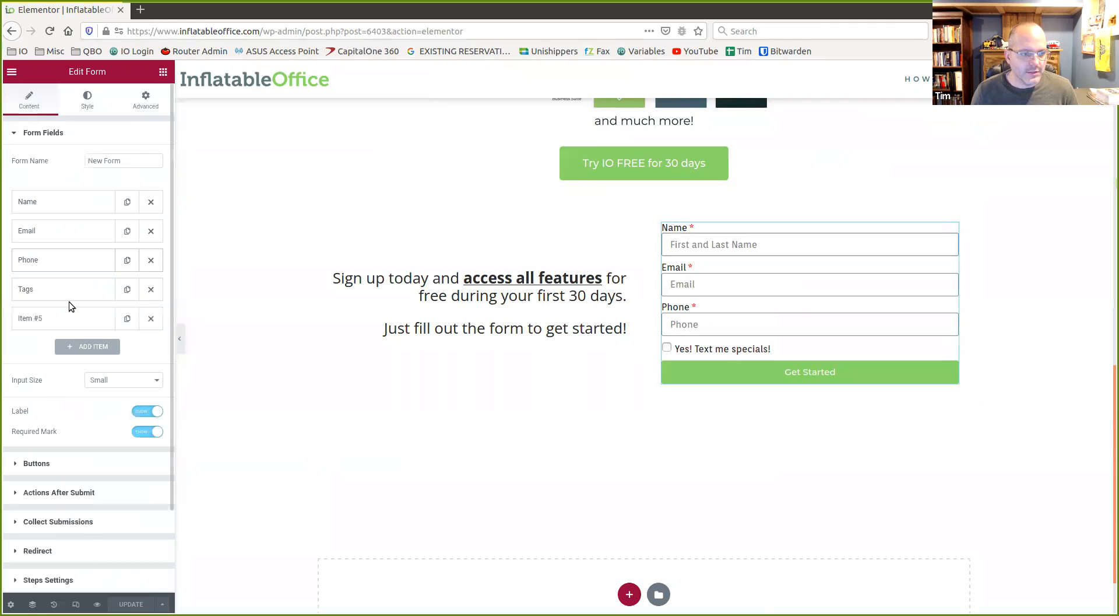
scroll(down, 3)
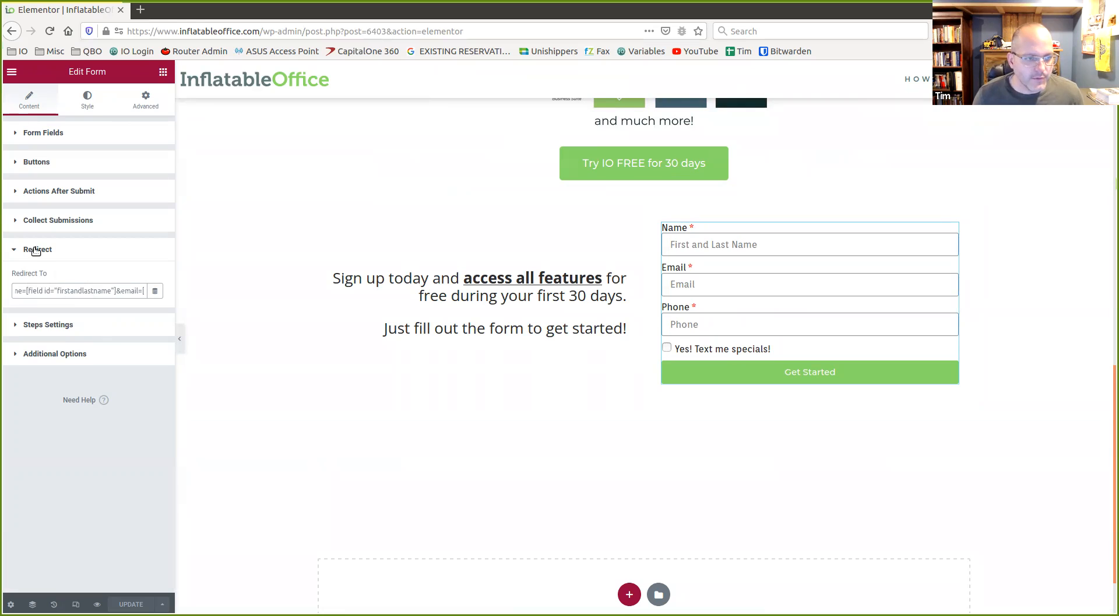
click(37, 250)
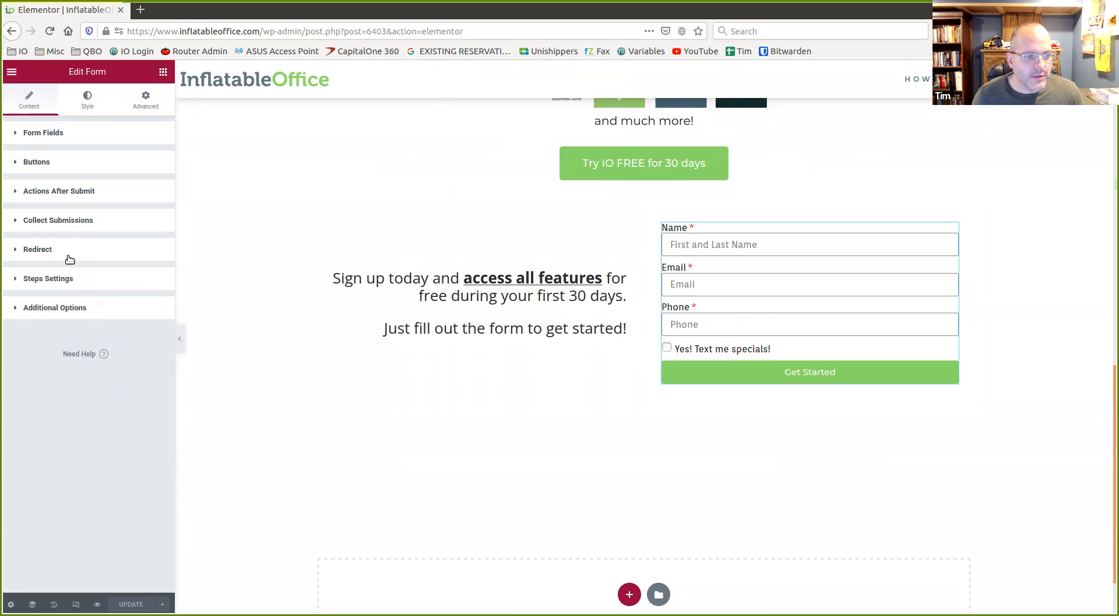
mouse_move(52, 193)
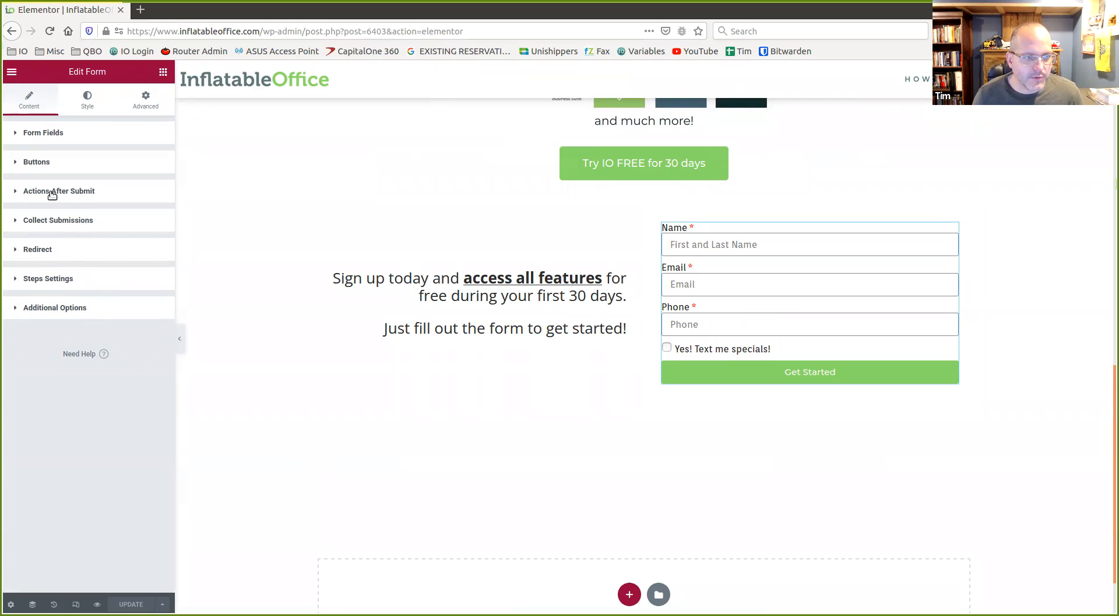
Briefly add an Email after-submit action, then collapse the actions section again
click(58, 191)
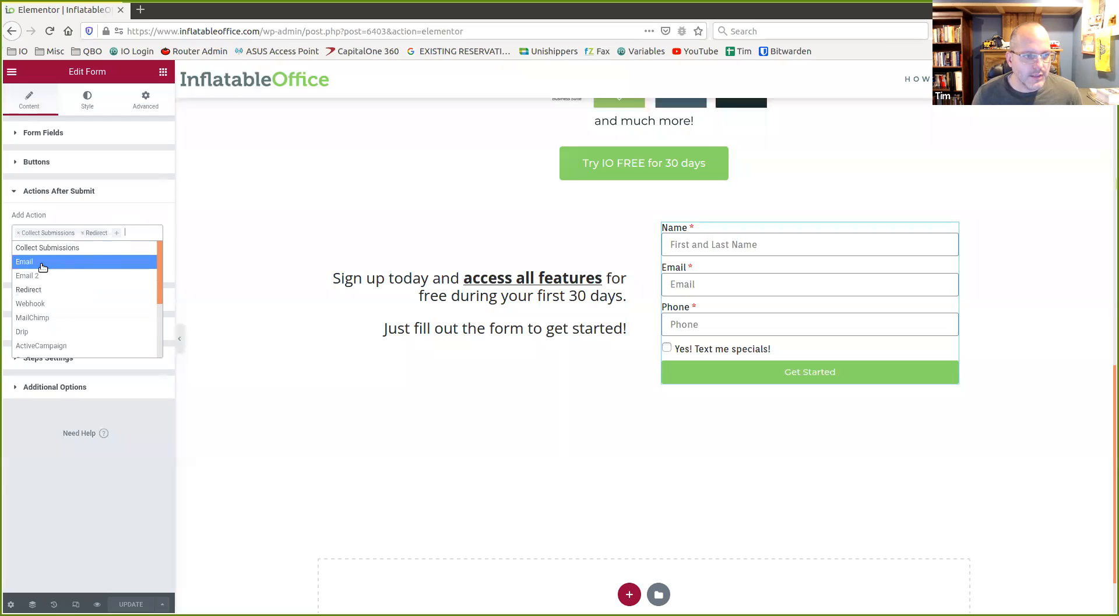
click(25, 261)
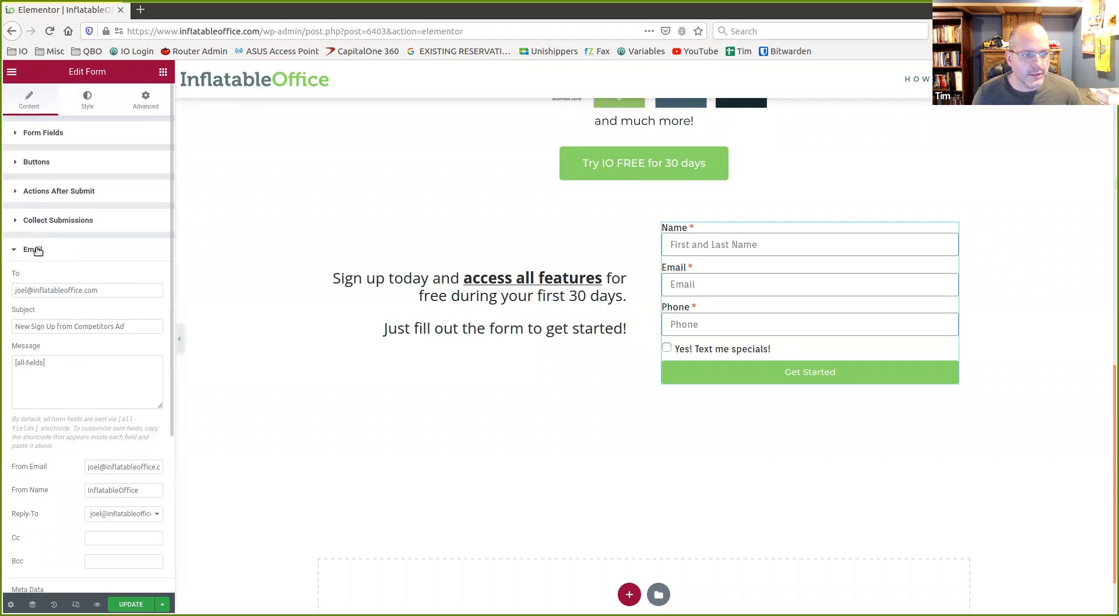
click(33, 249)
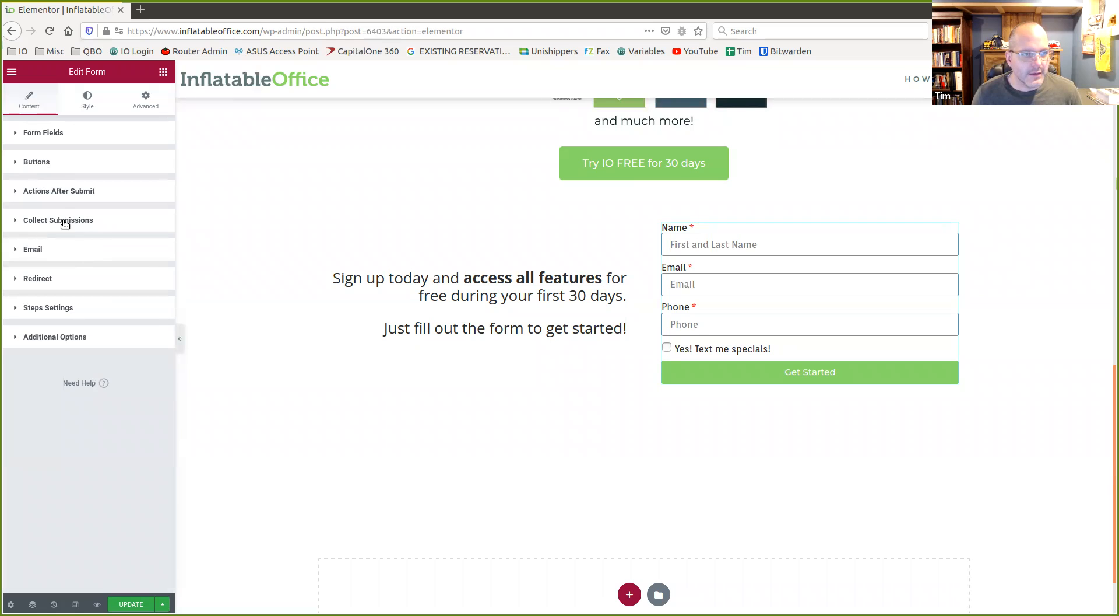
click(59, 191)
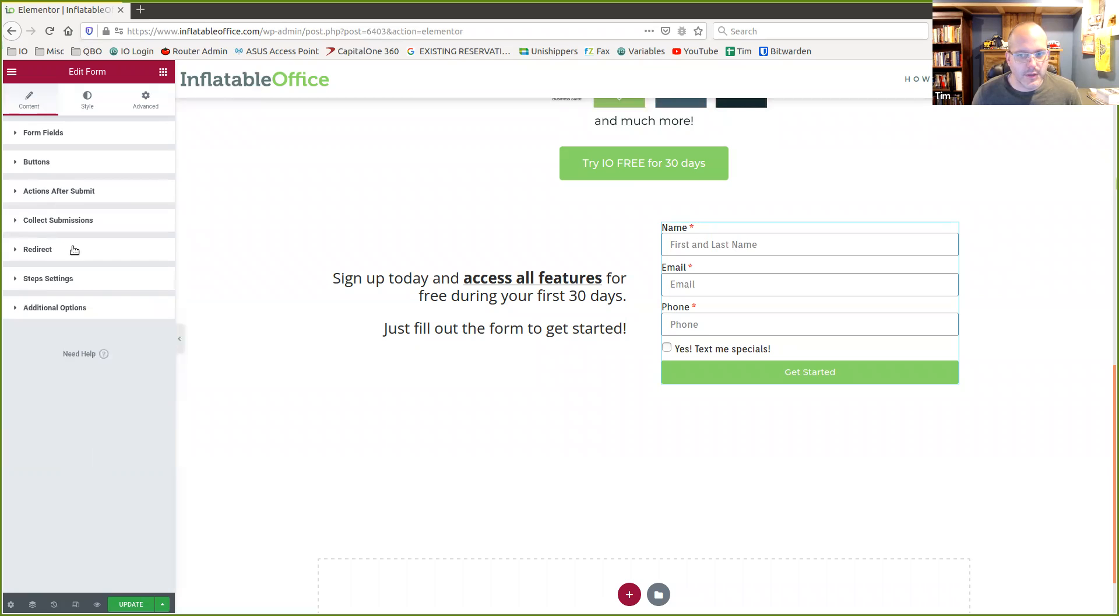
mouse_move(84, 261)
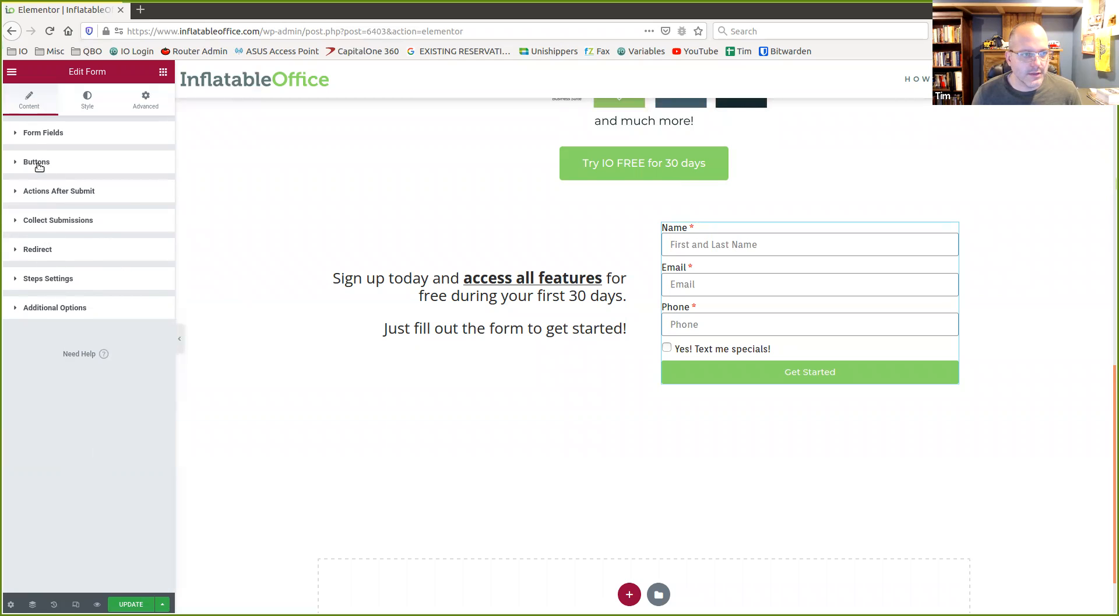
Expand Item #5, the checkbox field, with options 'Yes! Text me specials!|1'
click(43, 132)
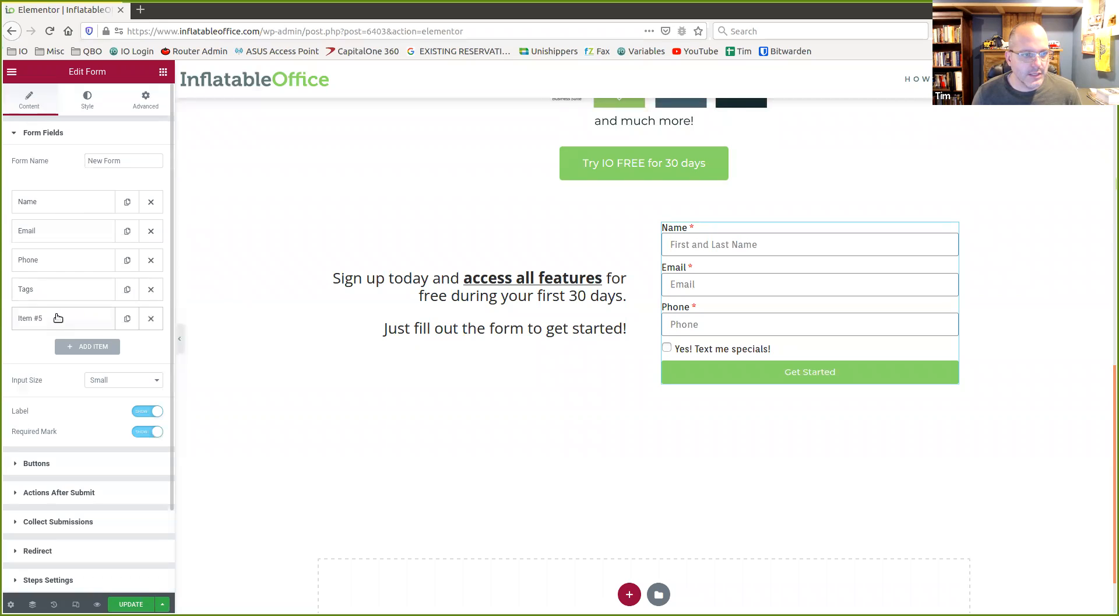
mouse_move(93, 320)
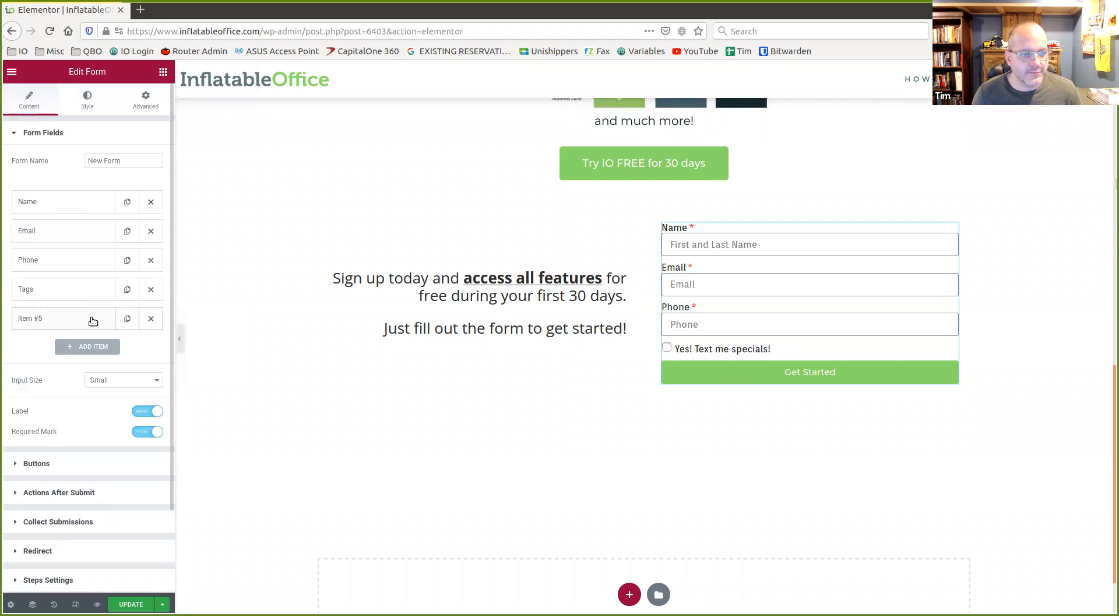
click(63, 318)
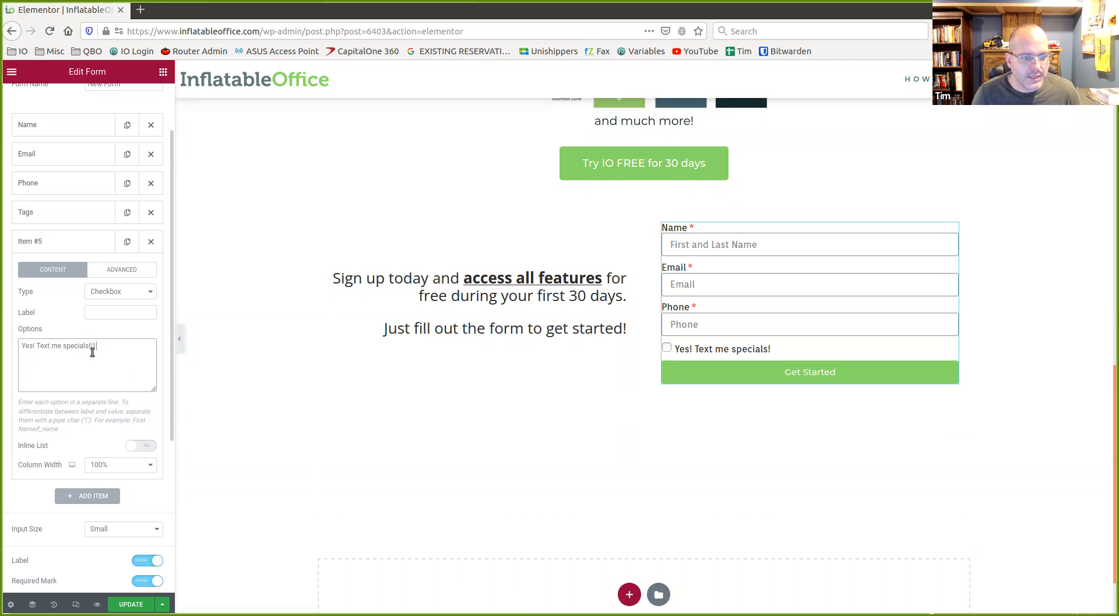
click(121, 270)
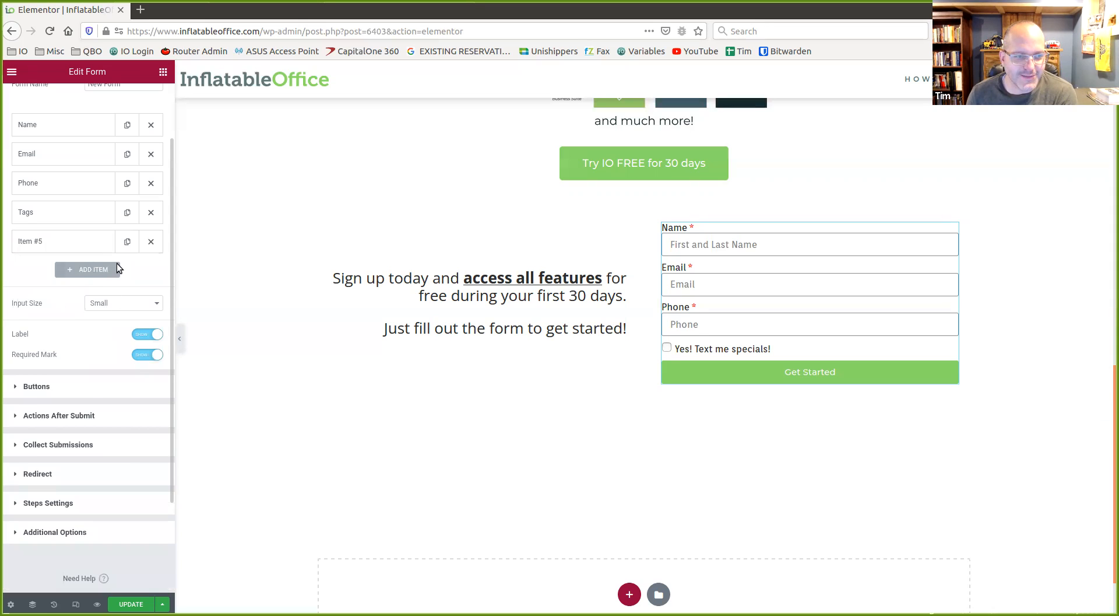
click(63, 241)
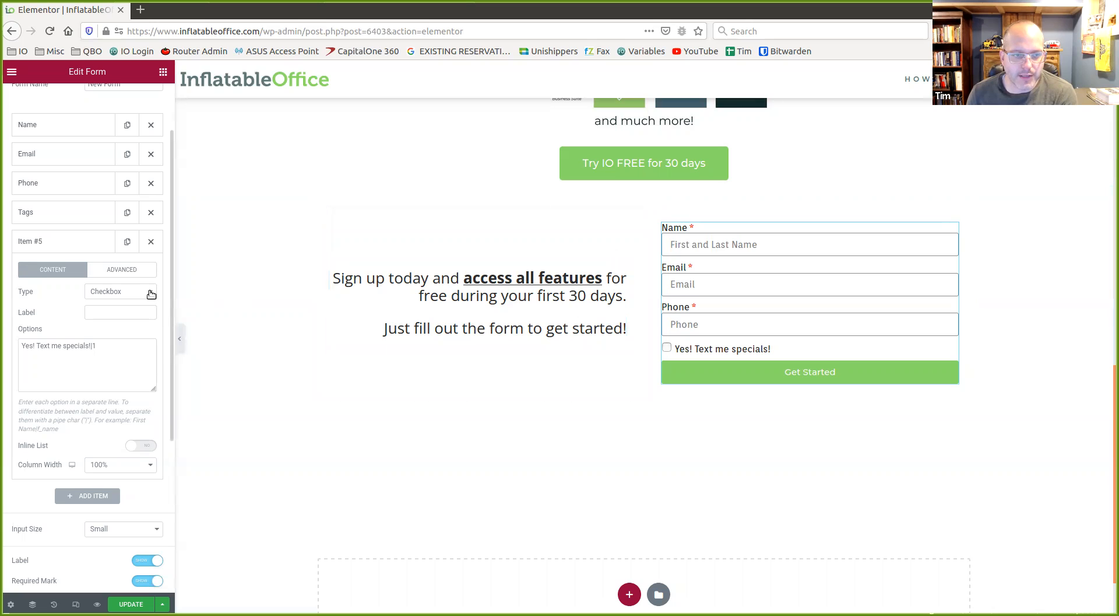
mouse_move(84, 281)
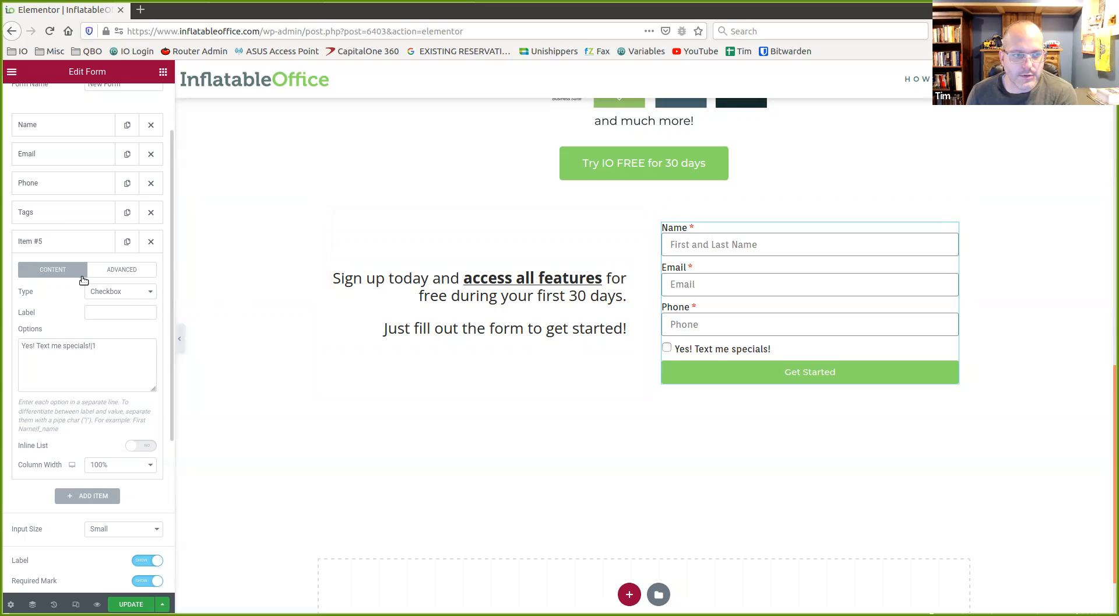
Open the Tags field's Advanced tab showing default io-vs-comp and ID custtags
click(120, 262)
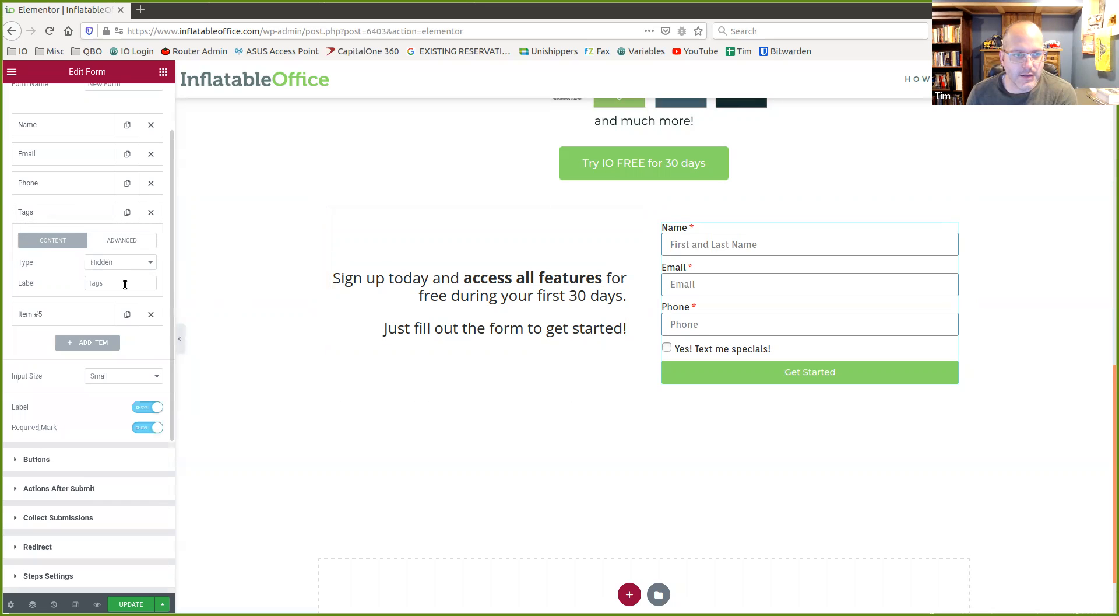
click(121, 240)
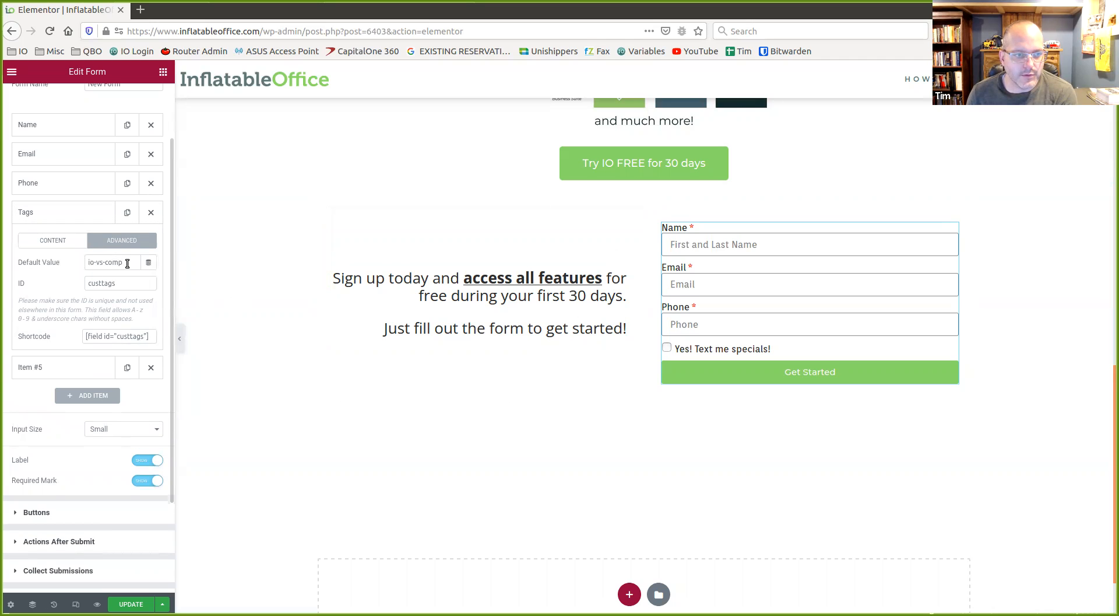
mouse_move(190, 266)
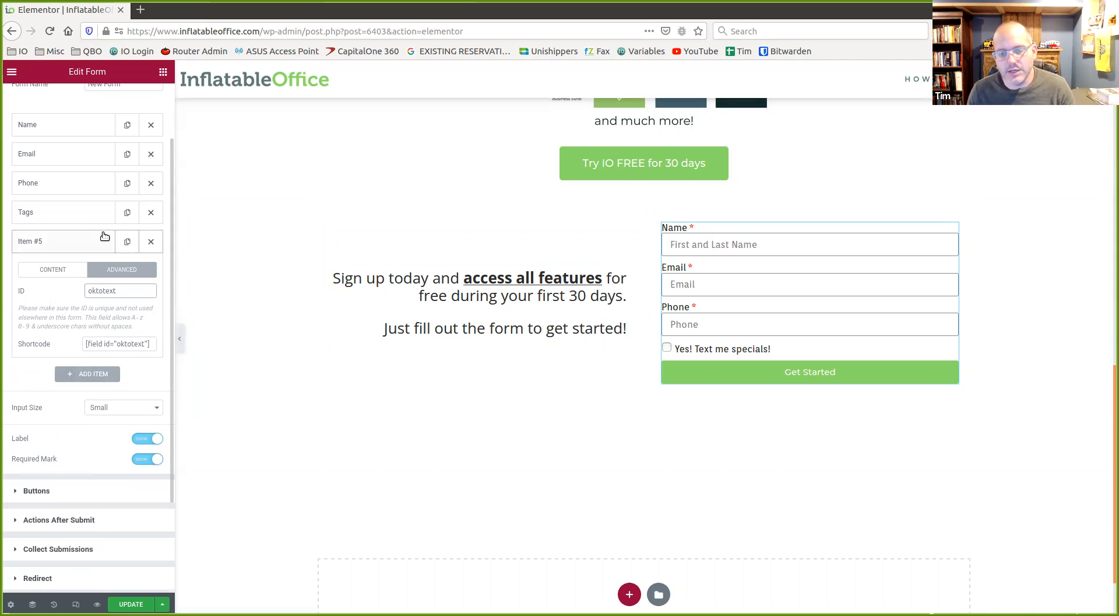
mouse_move(159, 321)
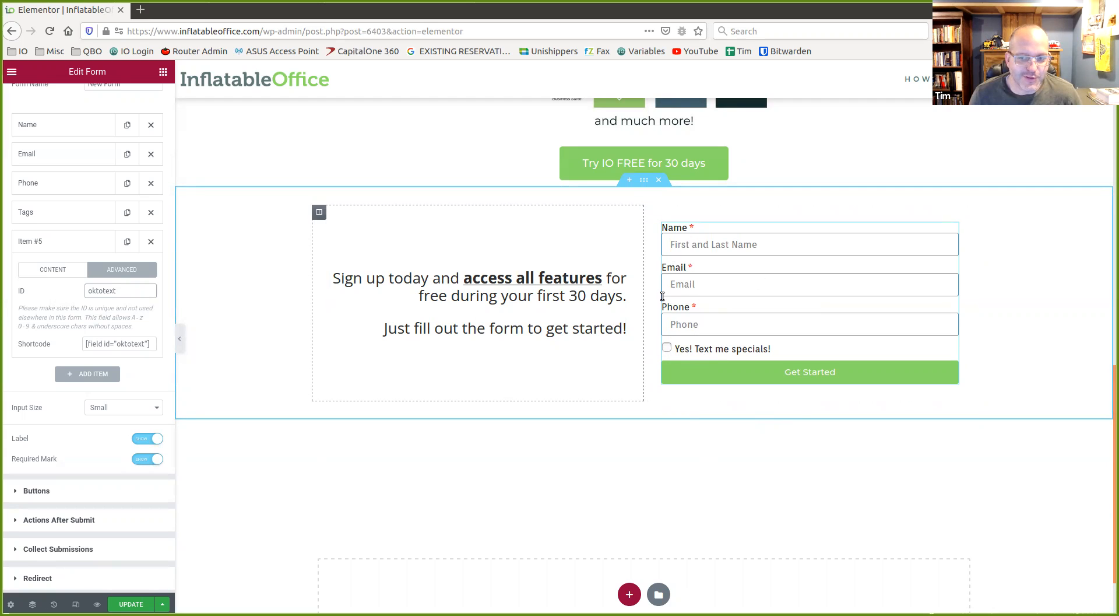
mouse_move(644, 346)
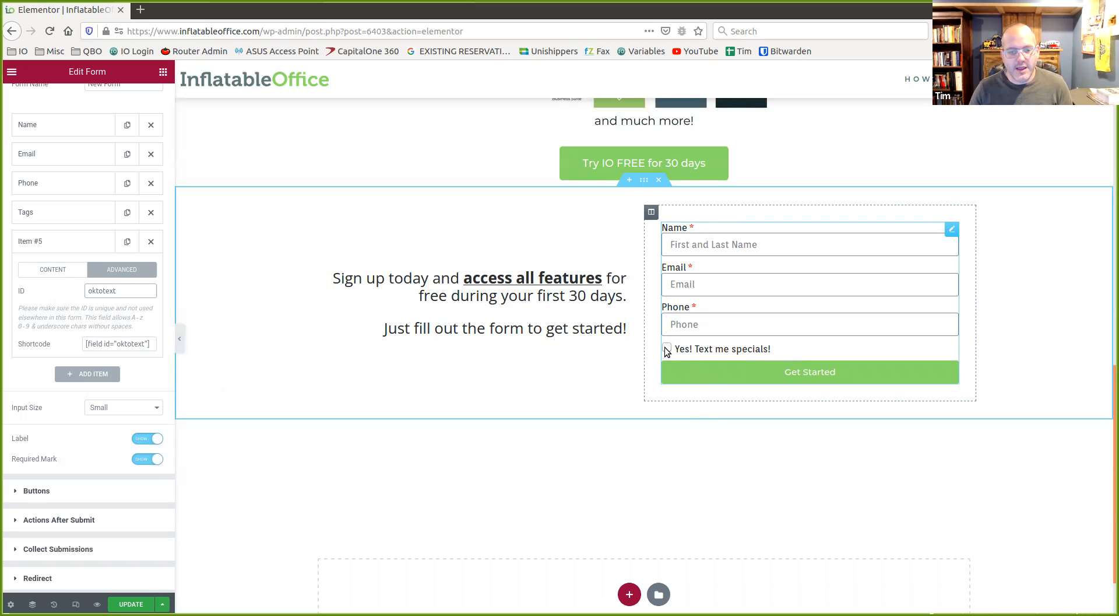
click(118, 290)
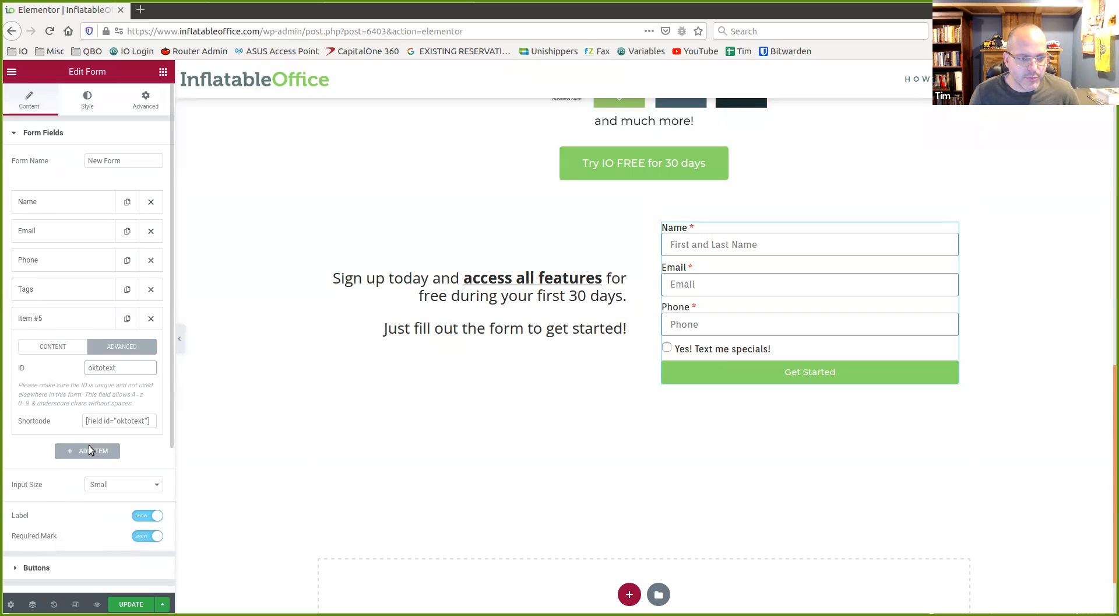
mouse_move(36, 467)
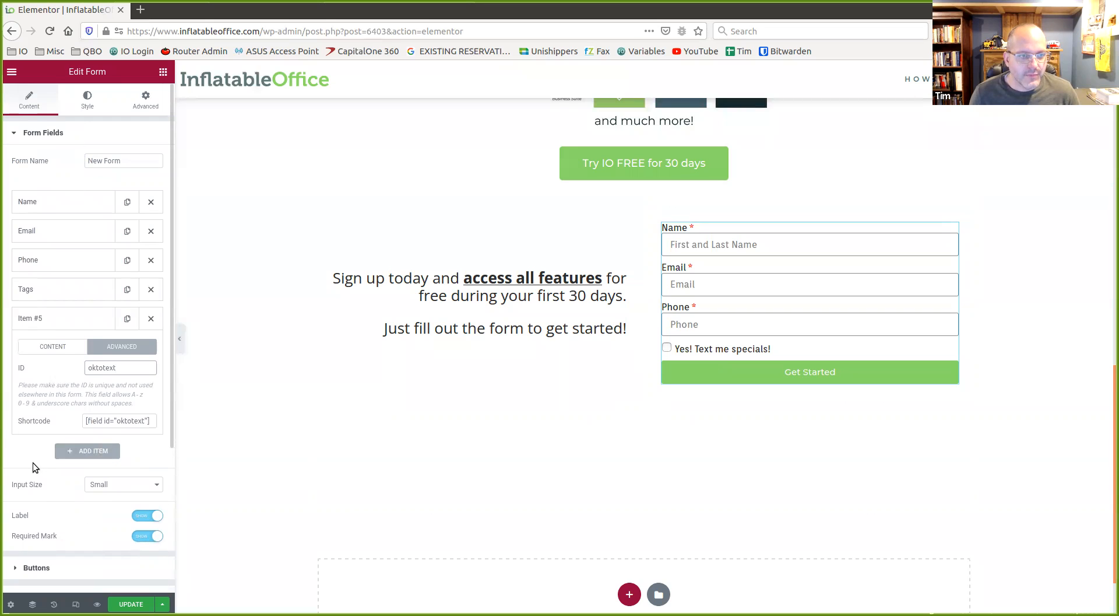
mouse_move(55, 470)
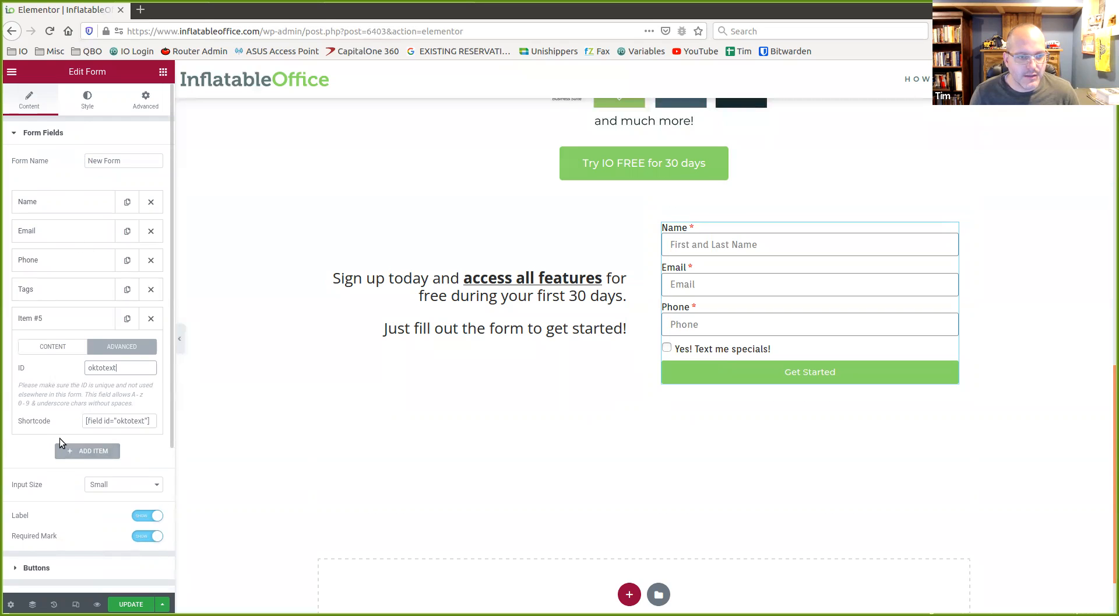
scroll(down, 3)
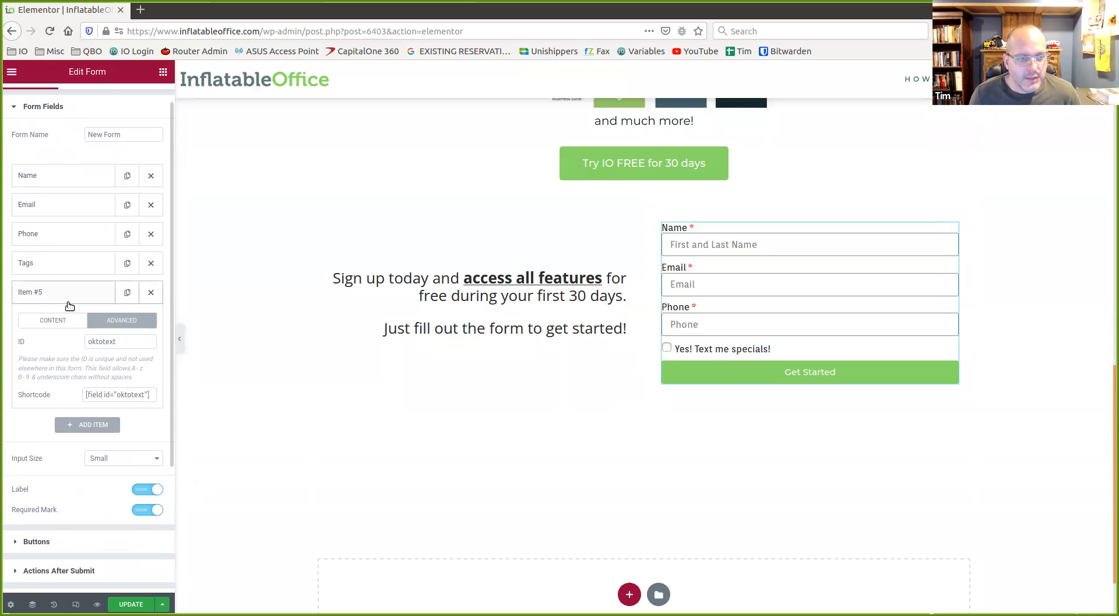
Switch Item #5 from a checkbox to a Hidden field with default value 1
click(119, 342)
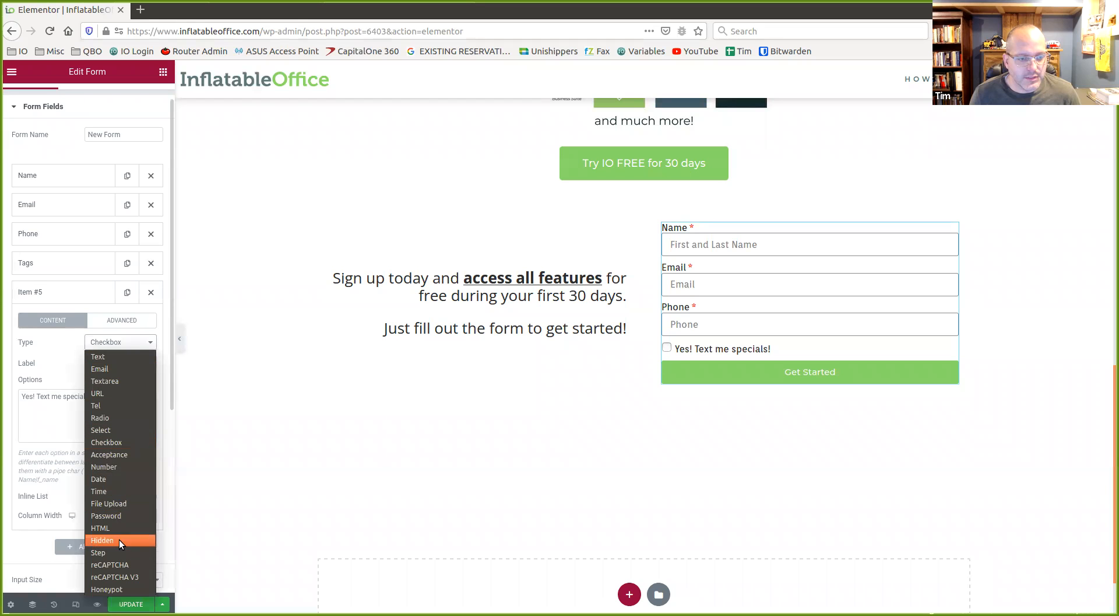
click(102, 539)
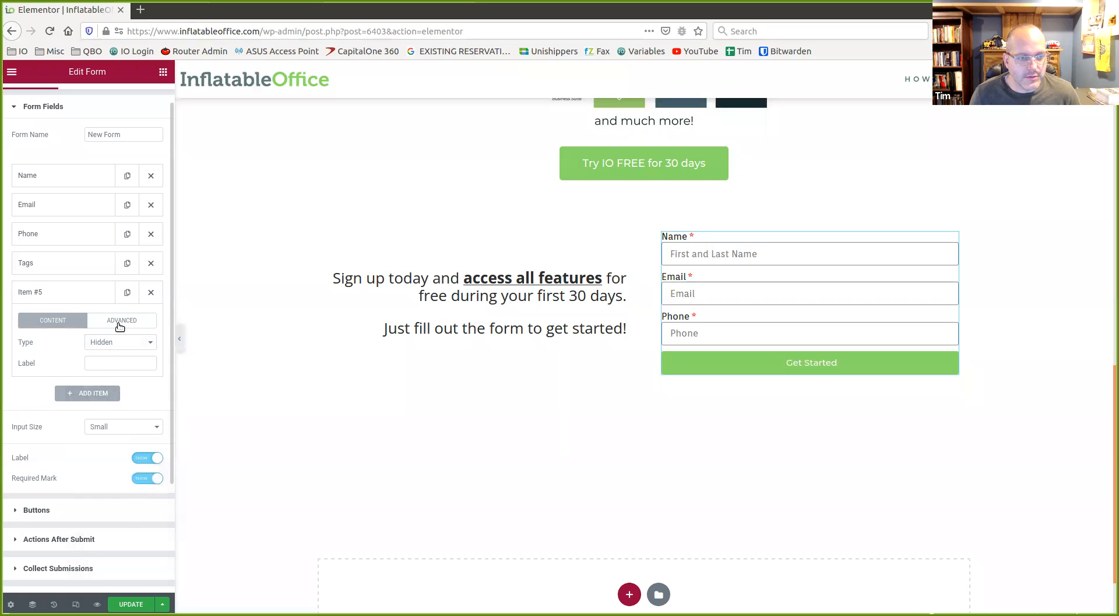
click(122, 320)
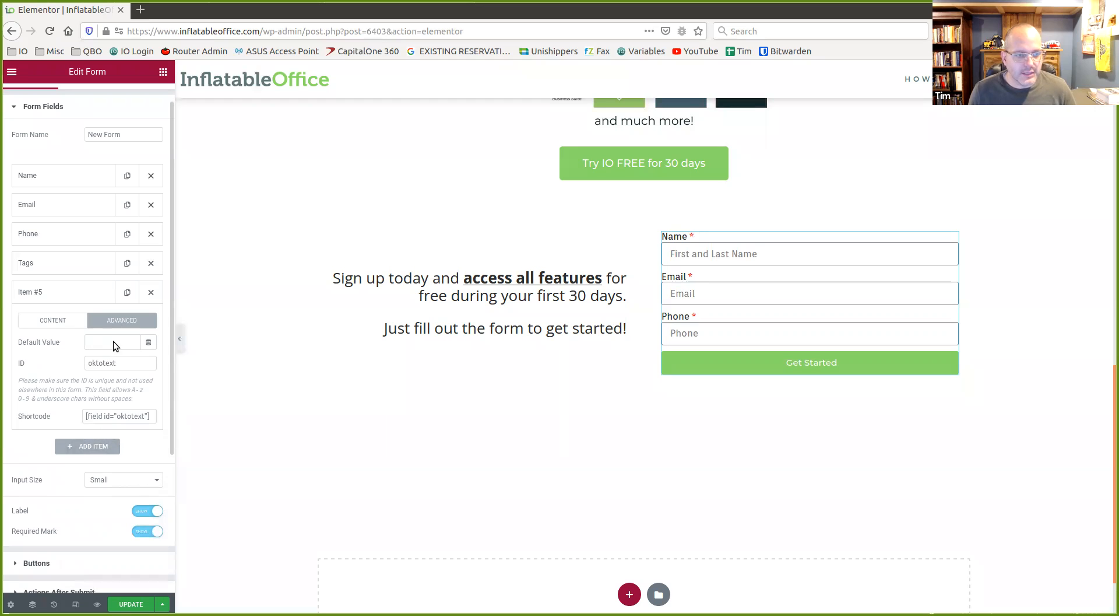
click(52, 319)
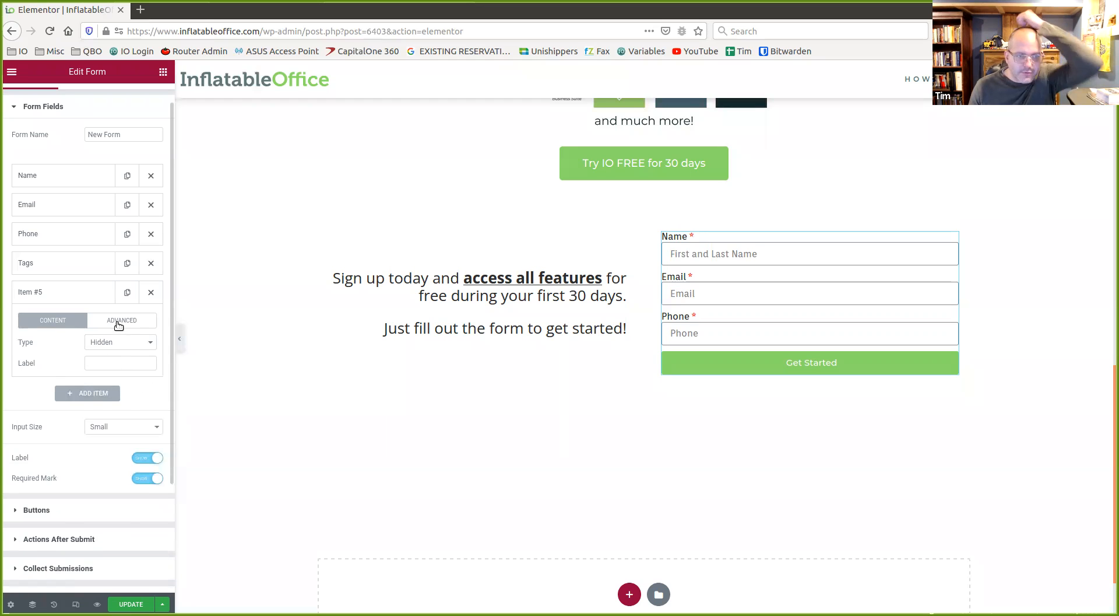
click(122, 321)
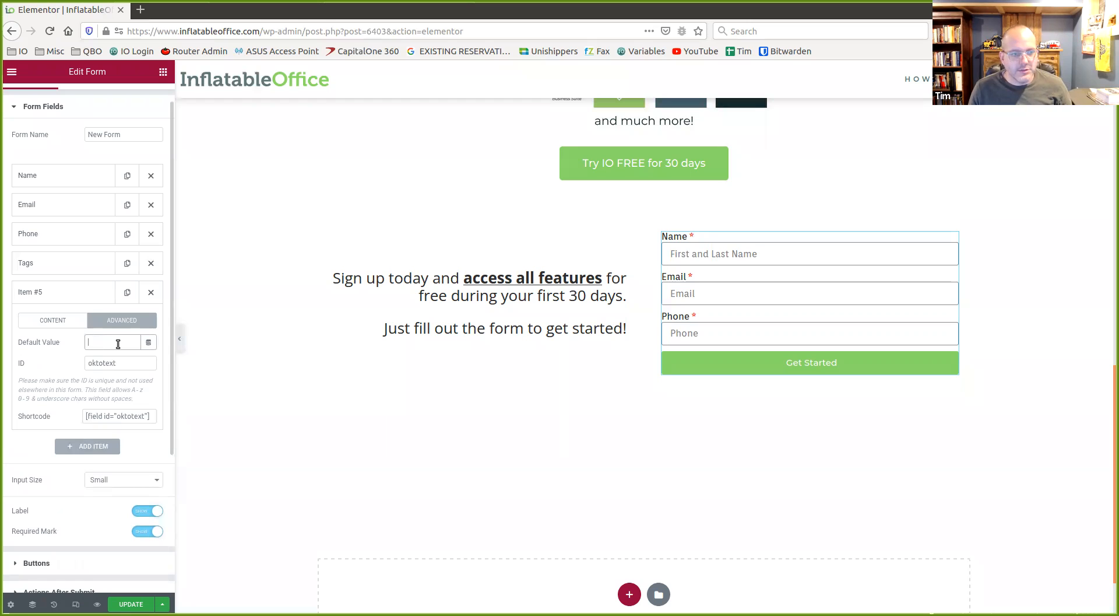
text(1)
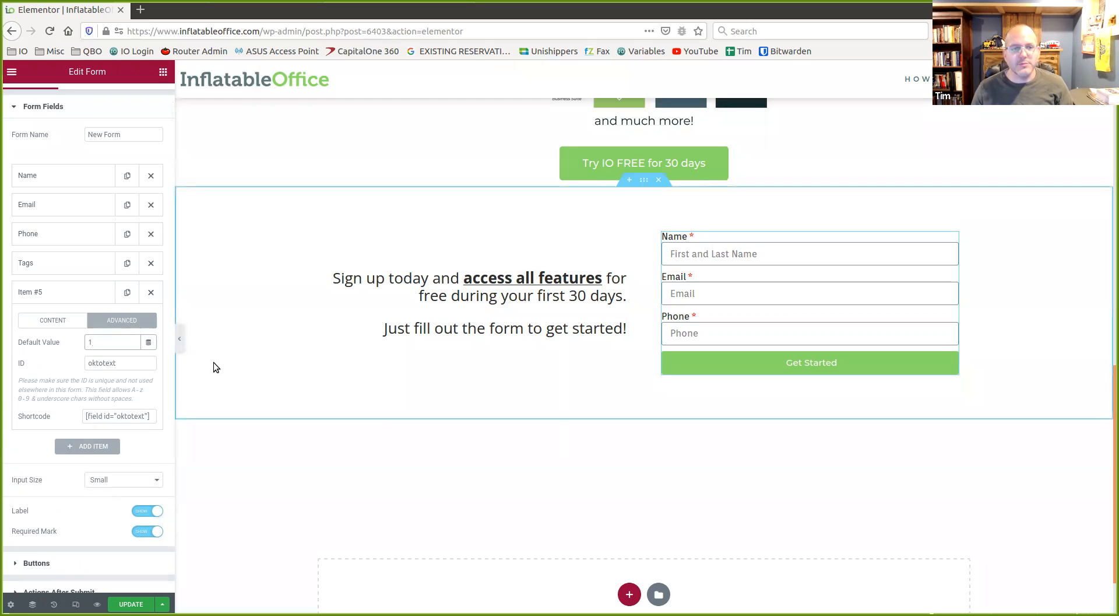
click(110, 342)
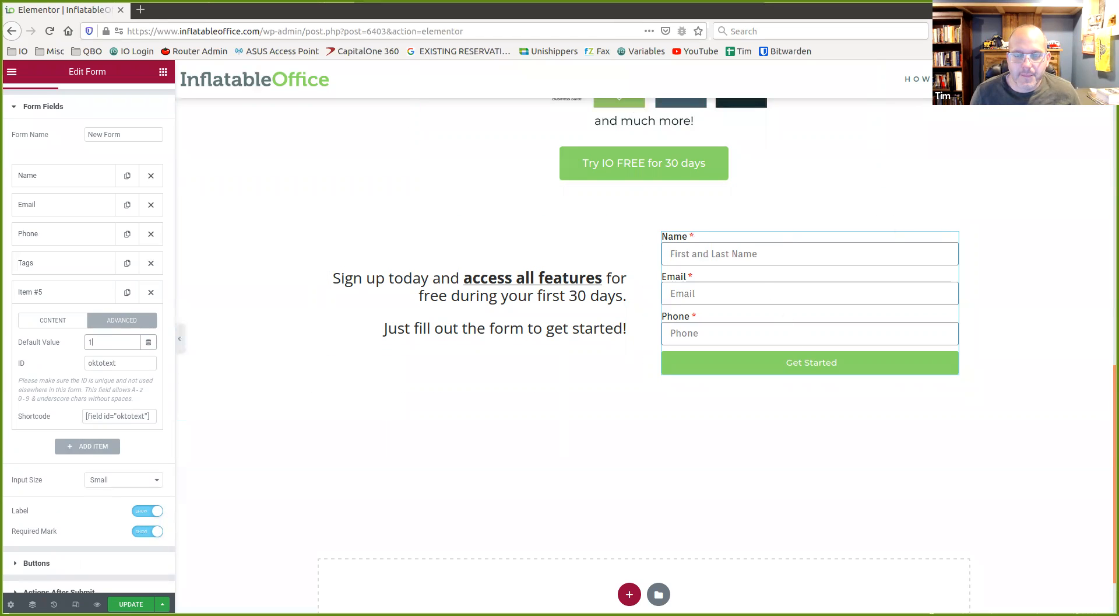
mouse_move(750, 8)
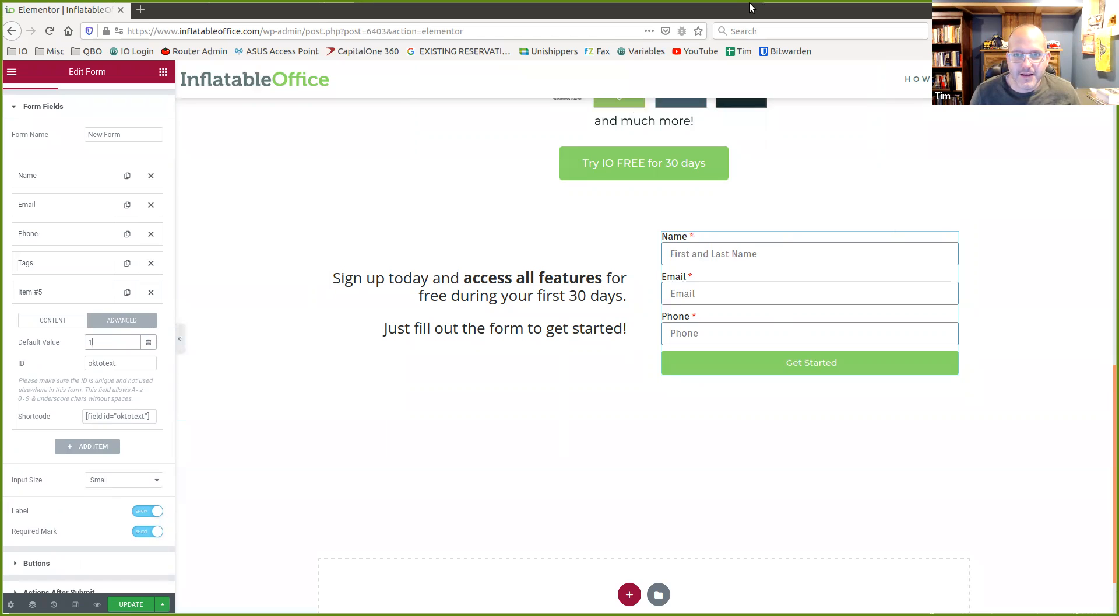